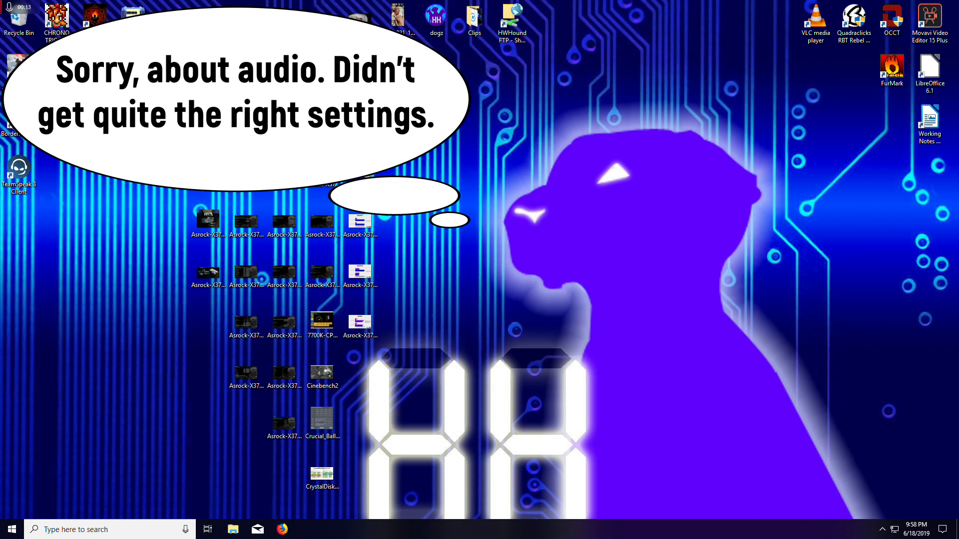
mouse_move(478, 186)
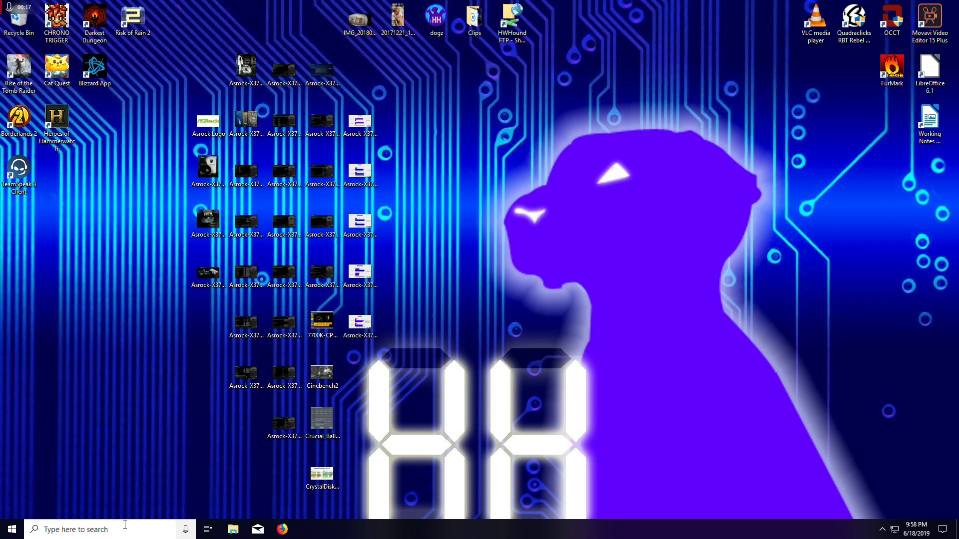
mouse_move(505, 345)
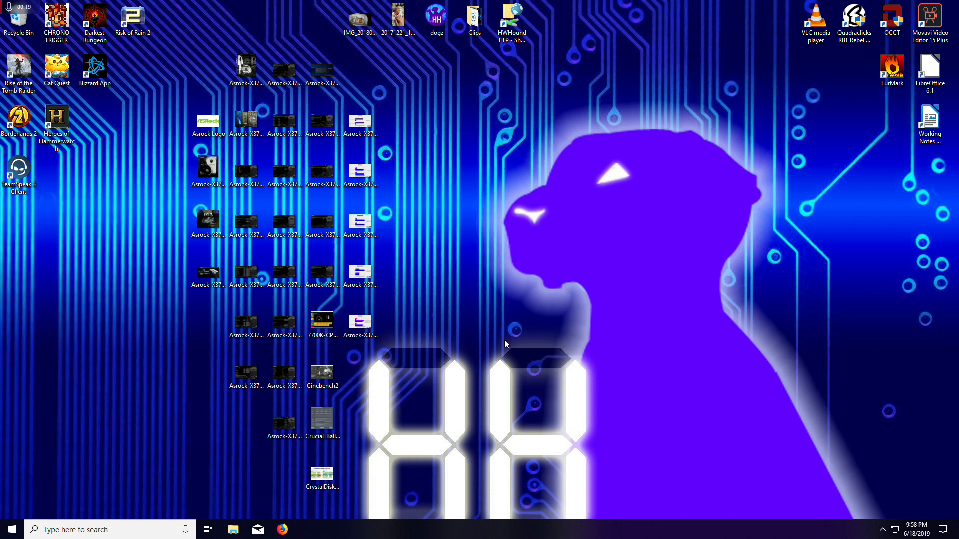
Search 'speaker' from the taskbar to bring up the Sound settings with playback devices
left_click(92, 529)
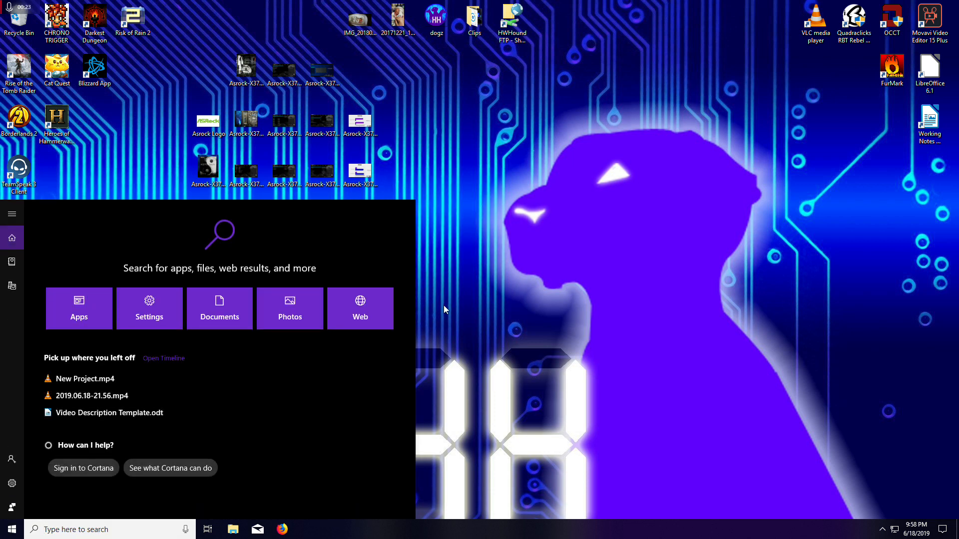
type("spe")
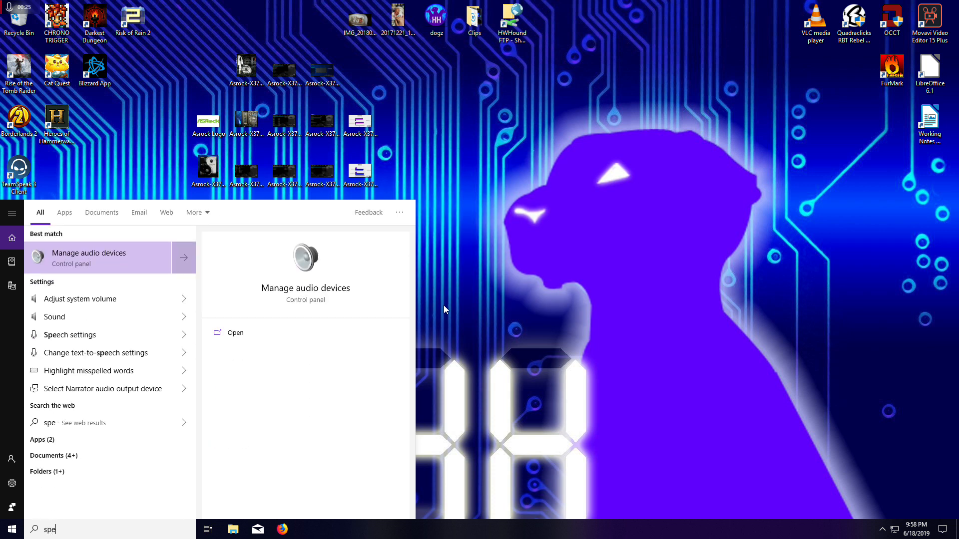
type("aker")
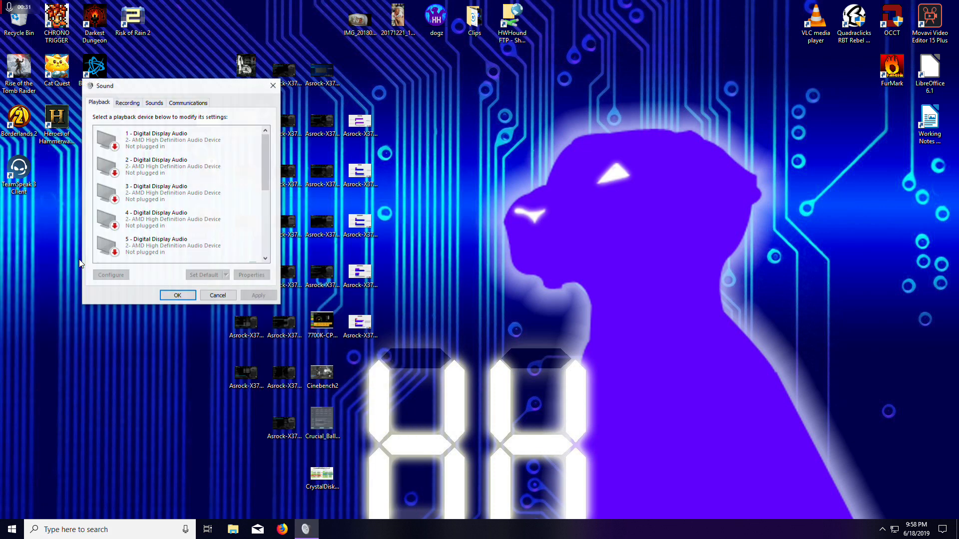
Open the Realtek HD Audio 2nd output's properties and view its Levels page at volume 100
left_click(178, 140)
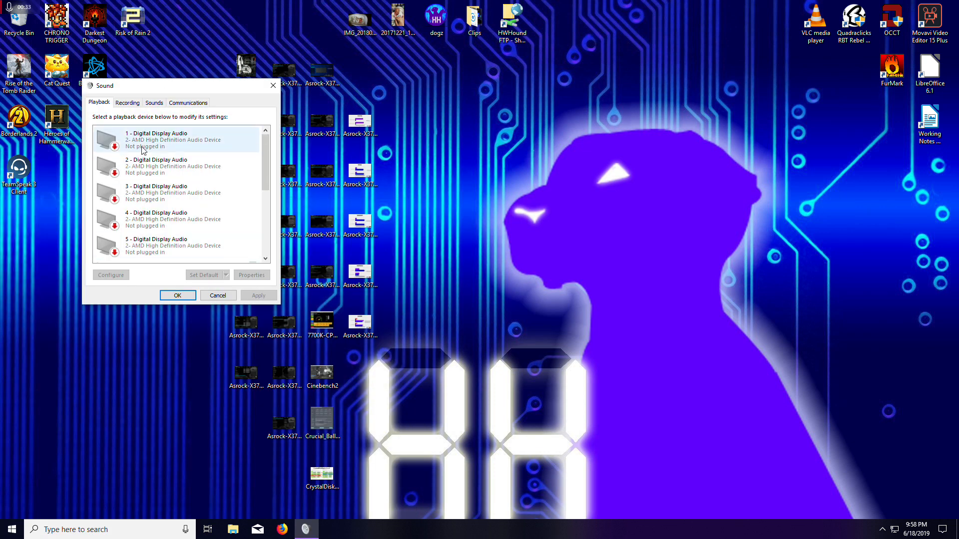
scroll("down", 3)
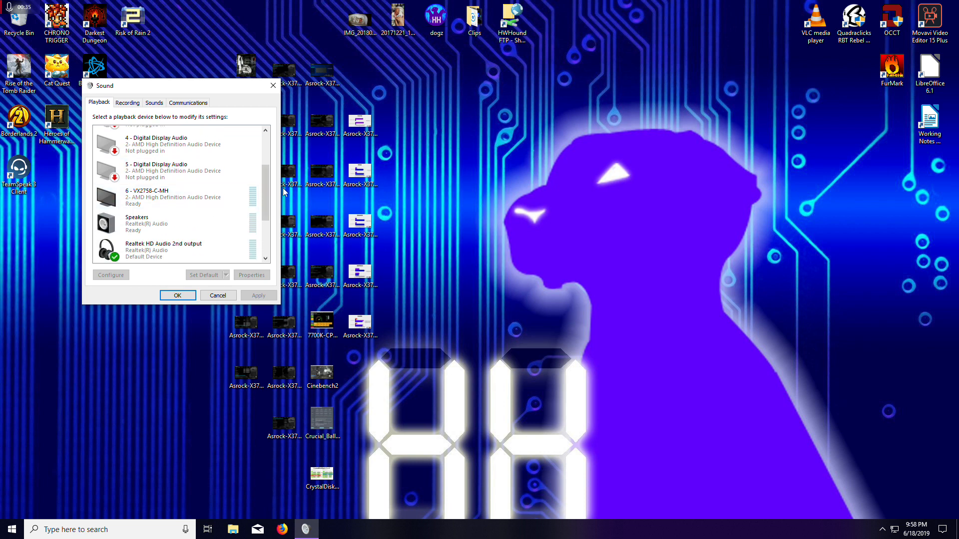
scroll("down", 3)
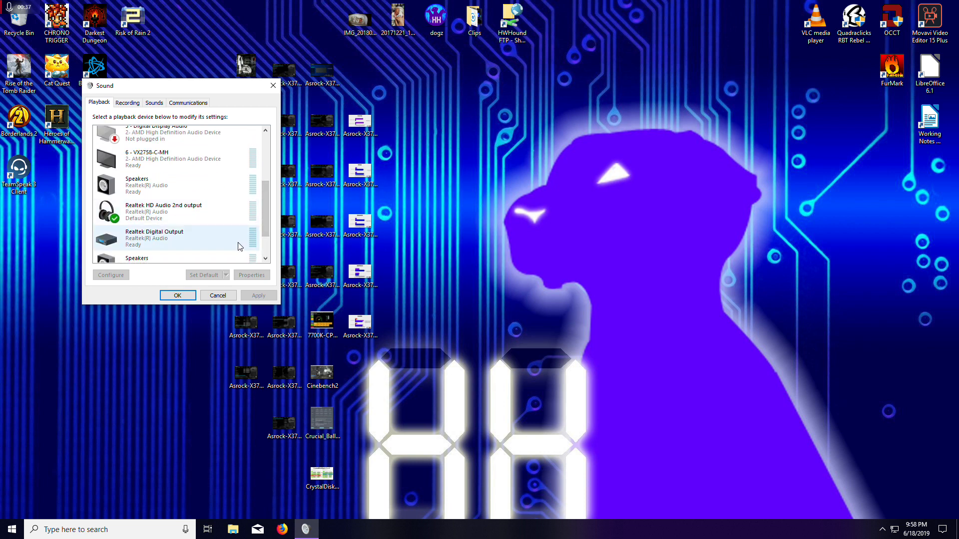
left_click(171, 211)
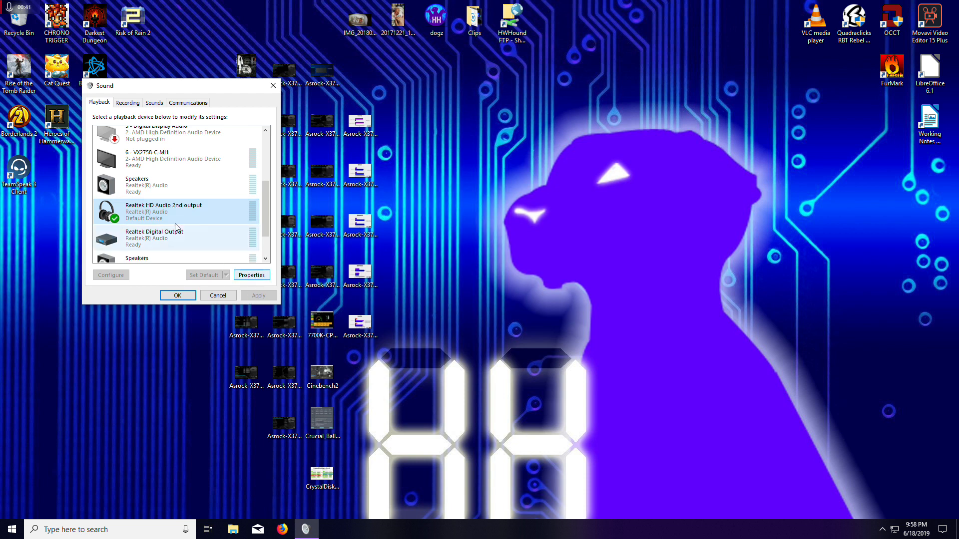
left_click(251, 275)
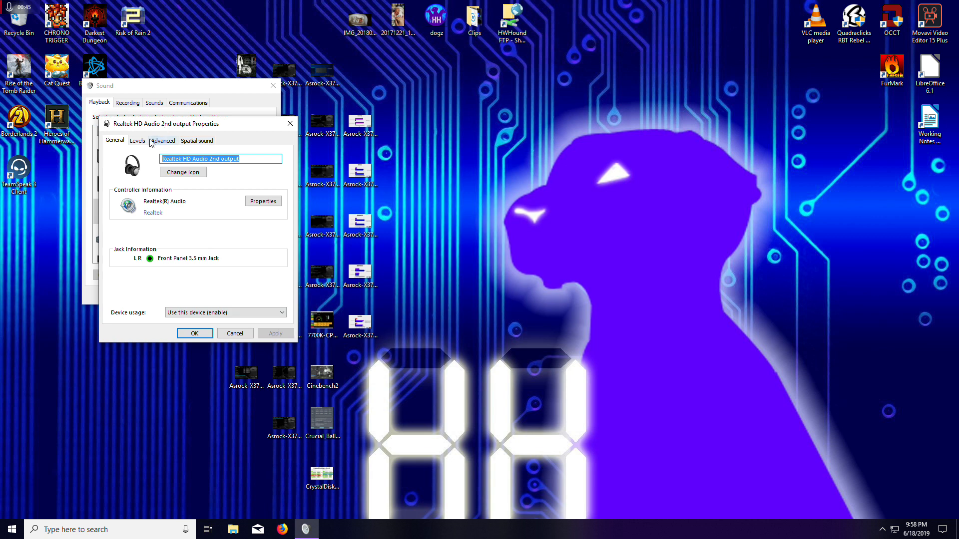
left_click(137, 141)
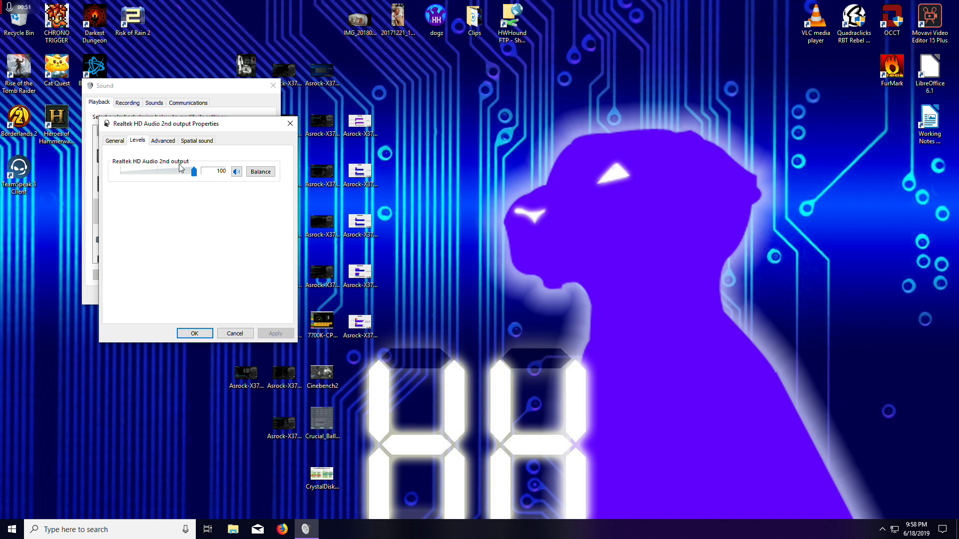
mouse_move(174, 150)
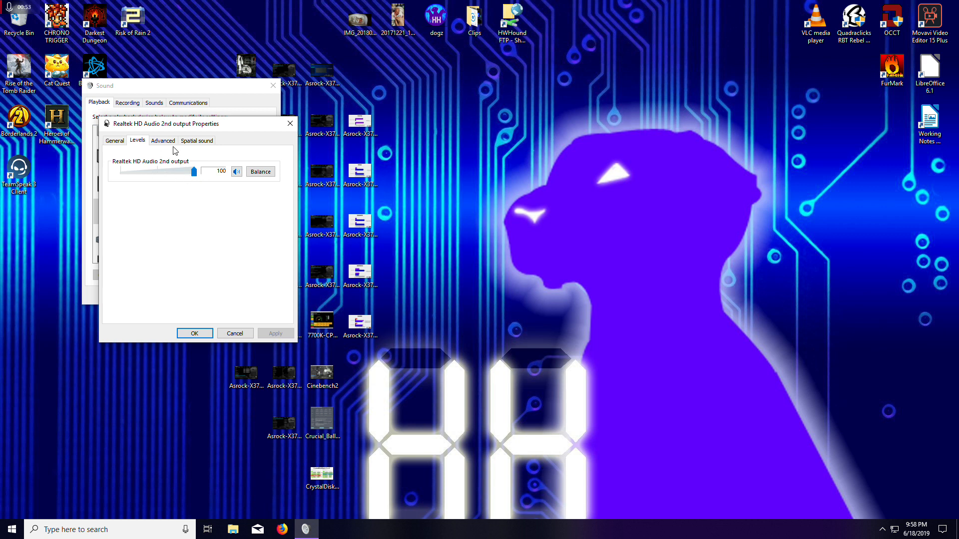
Show the 2nd output's Advanced format, 2 channel, 32 bit, 192000 Hz
left_click(163, 140)
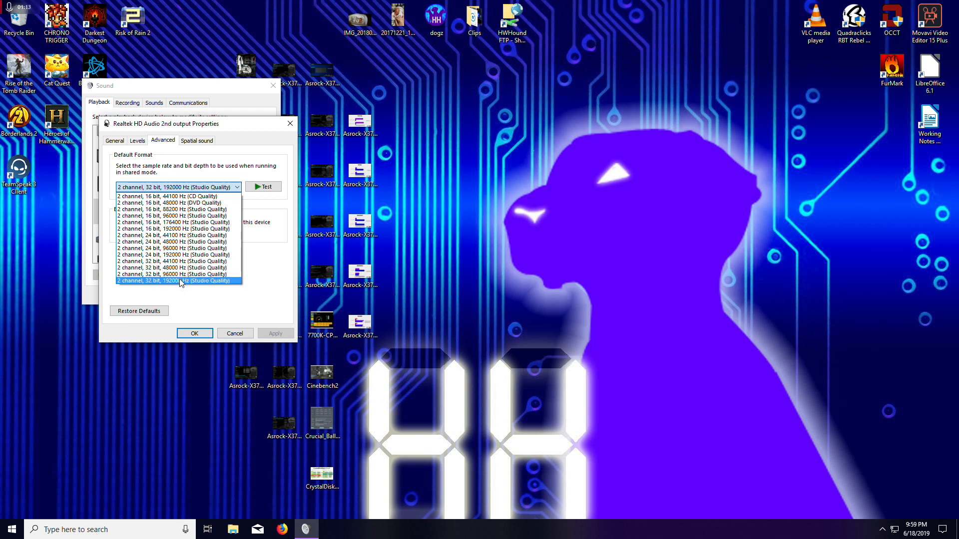
mouse_move(186, 285)
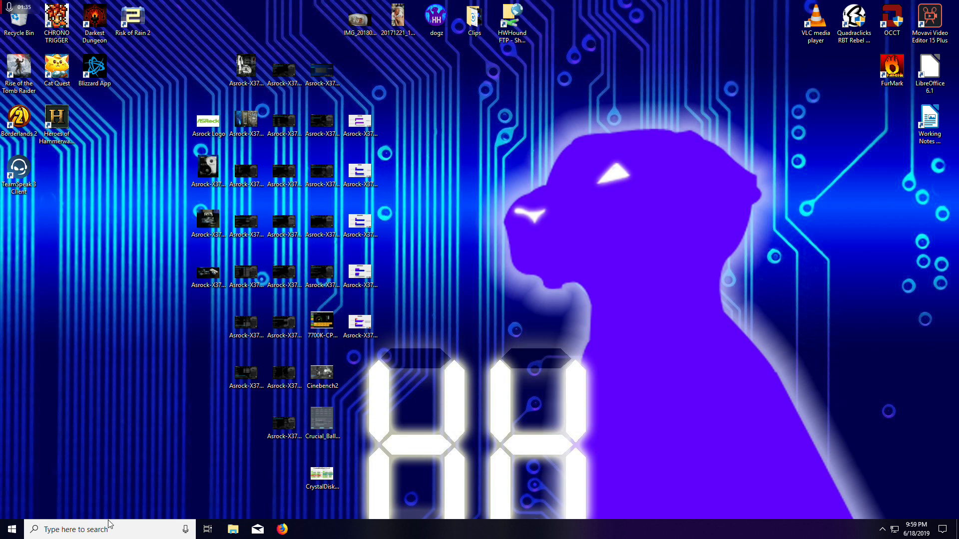
Launch Realtek Audio Console via 'real' search and view the Speakers device page
type("real")
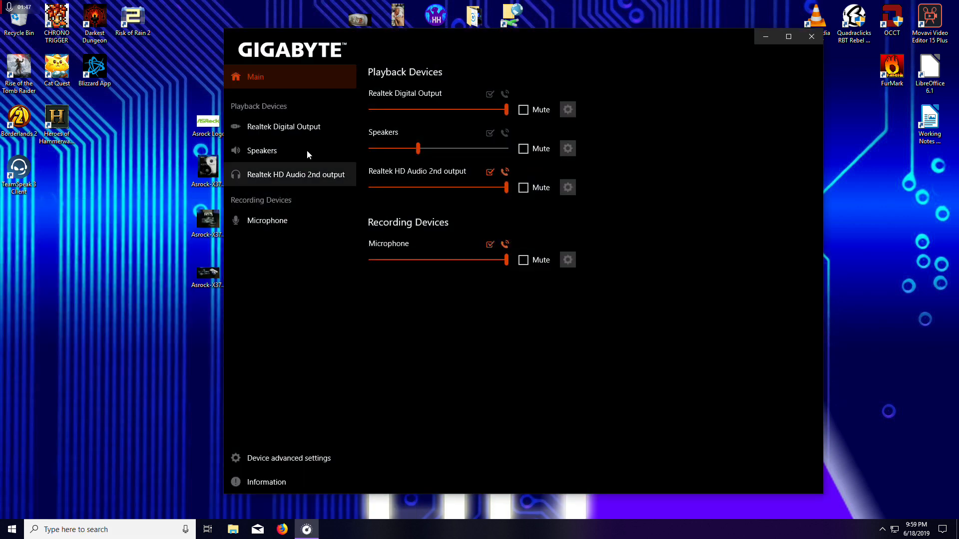
mouse_move(415, 97)
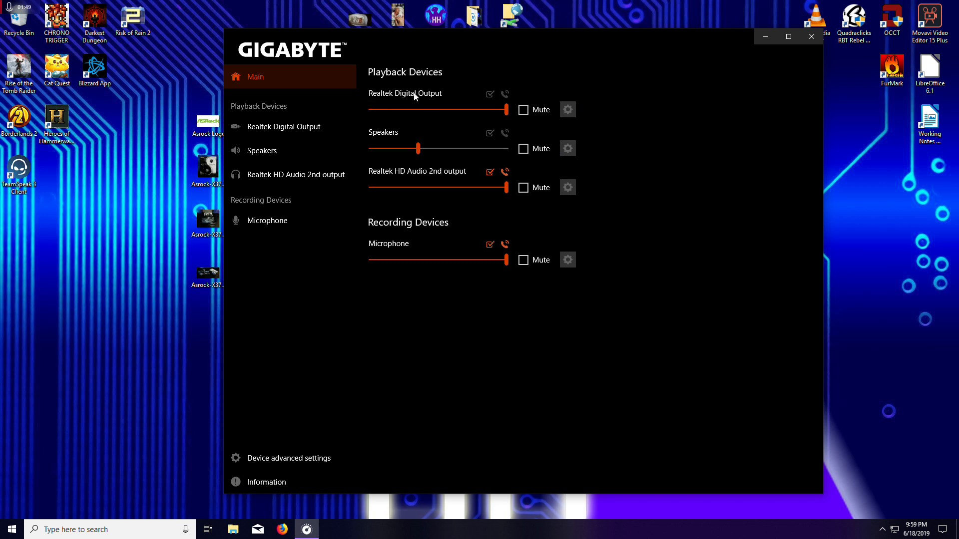
mouse_move(580, 207)
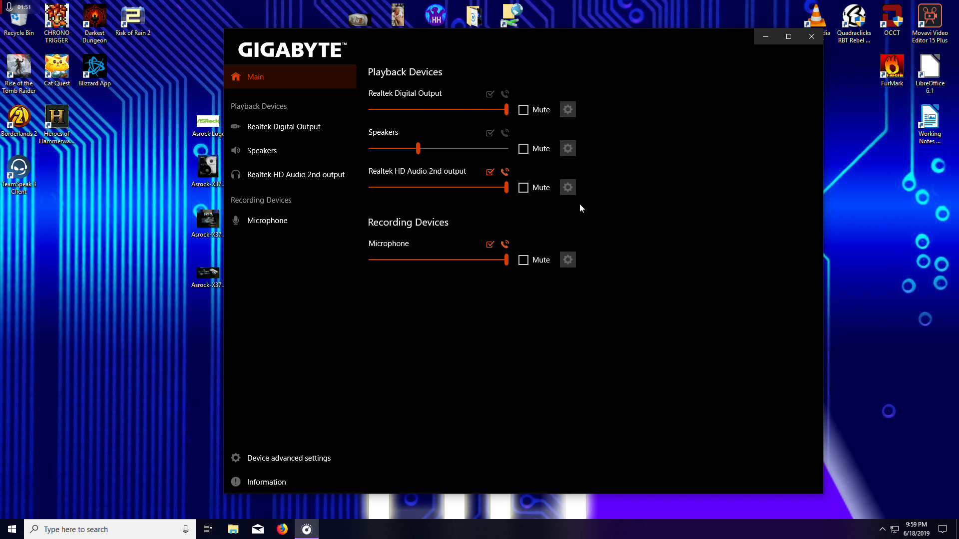
left_click(283, 126)
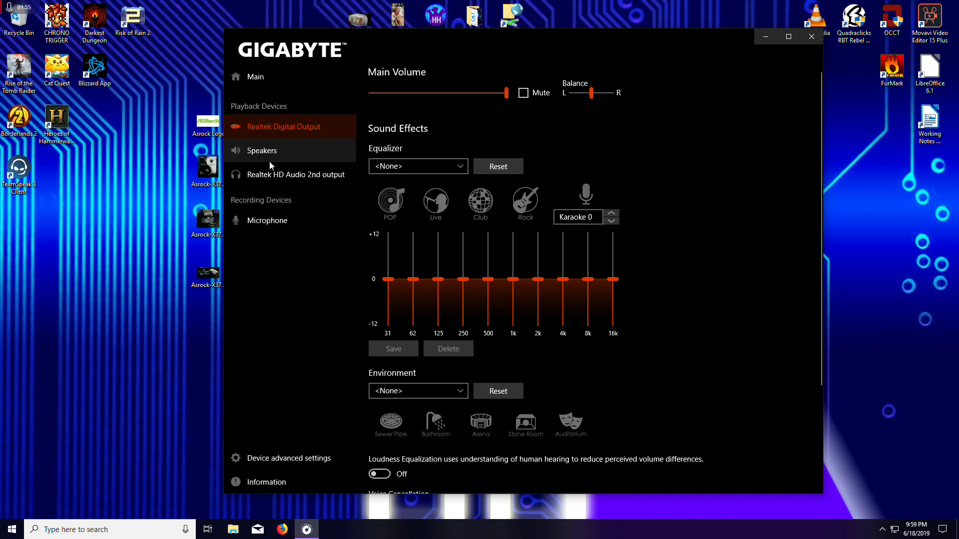
mouse_move(257, 158)
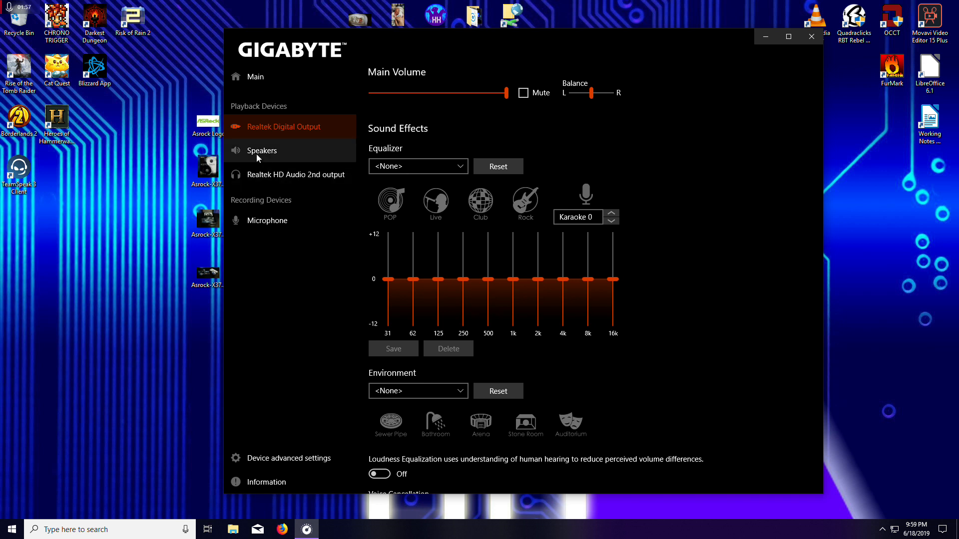
left_click(261, 151)
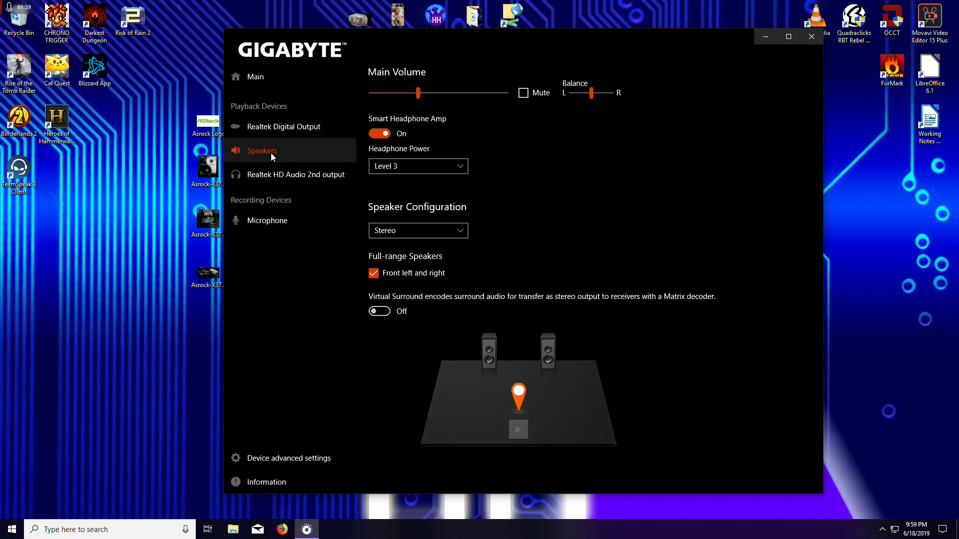
mouse_move(466, 353)
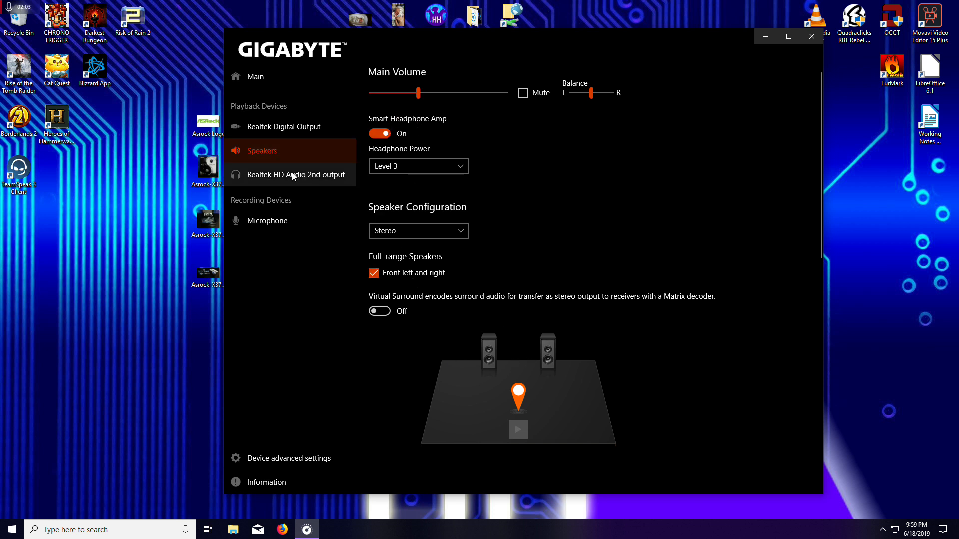
Go to the Realtek HD Audio 2nd output page and choose 192000Hz 32Bits default format
left_click(296, 174)
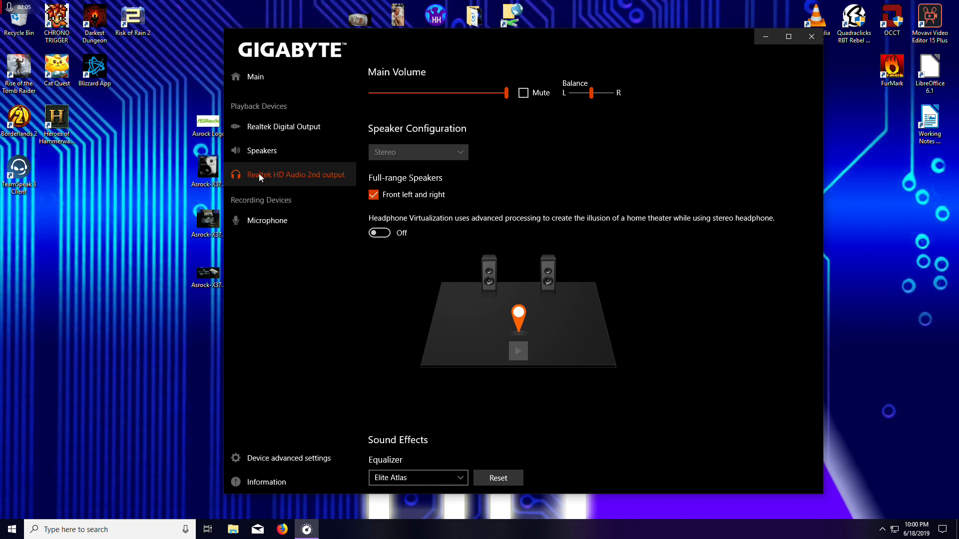
mouse_move(467, 164)
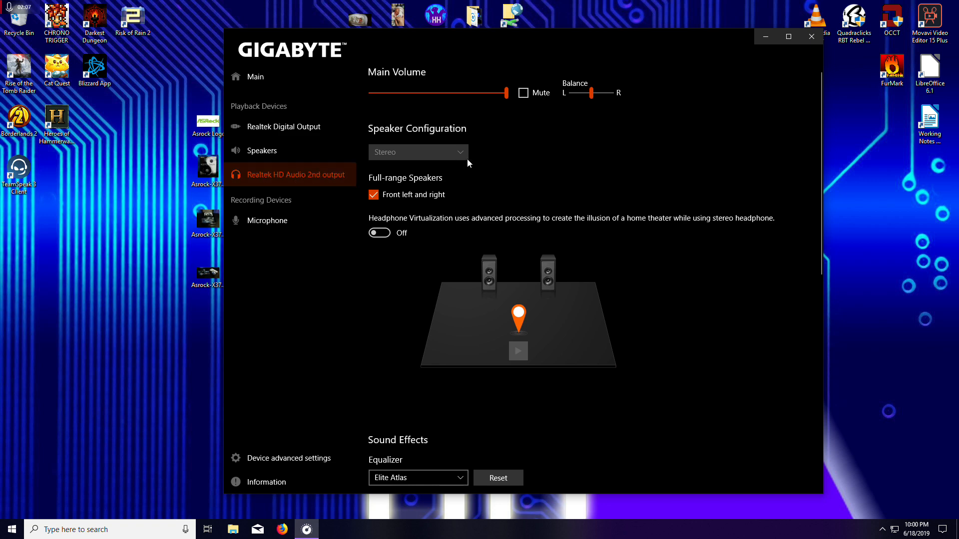
scroll("down", 3)
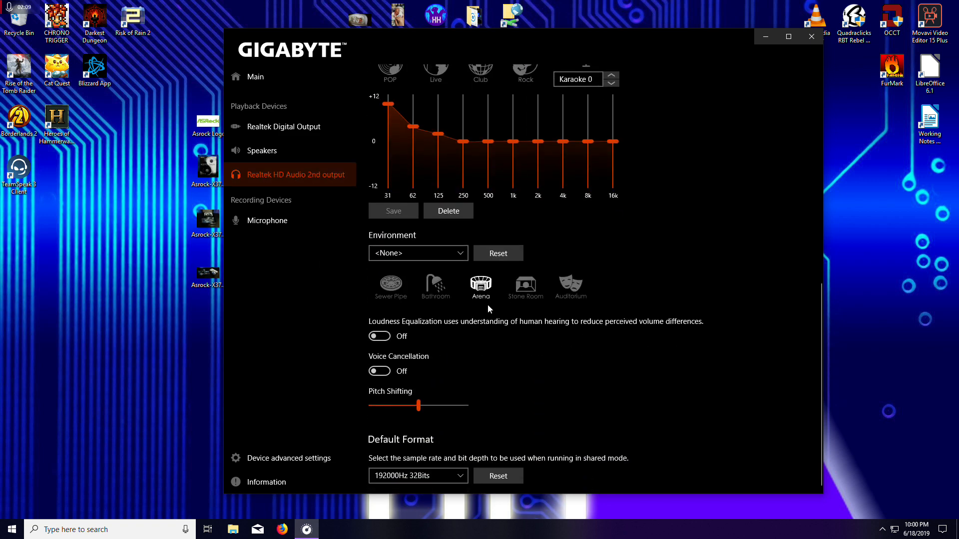
left_click(418, 476)
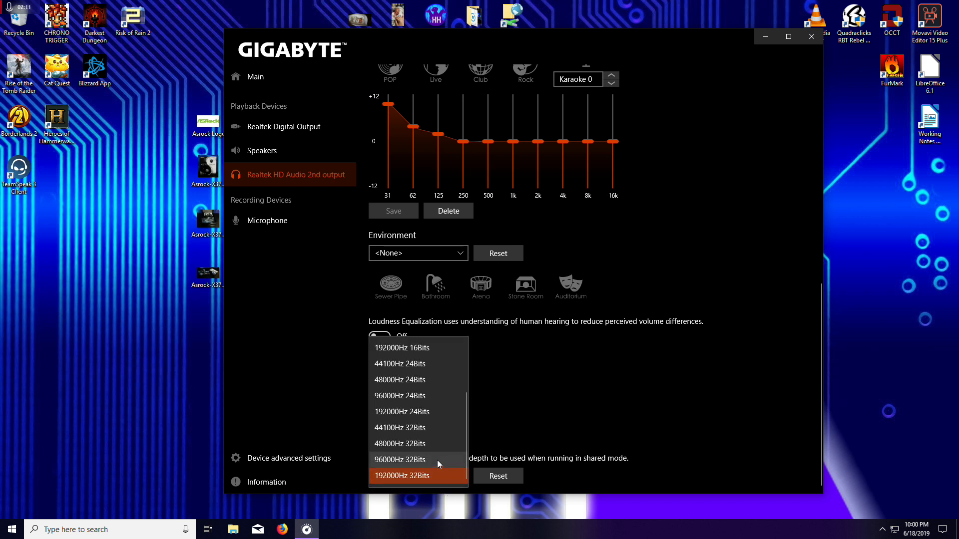
mouse_move(389, 475)
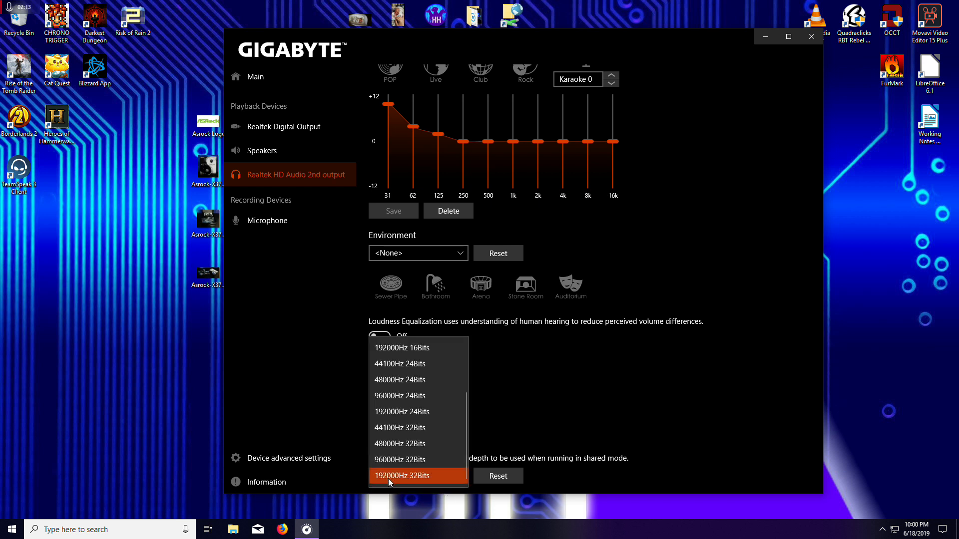
mouse_move(395, 478)
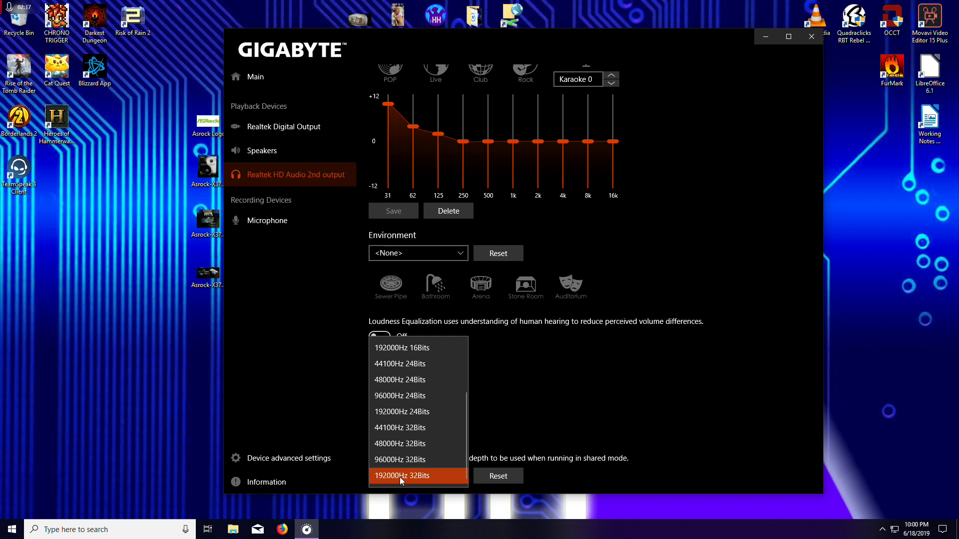
left_click(401, 475)
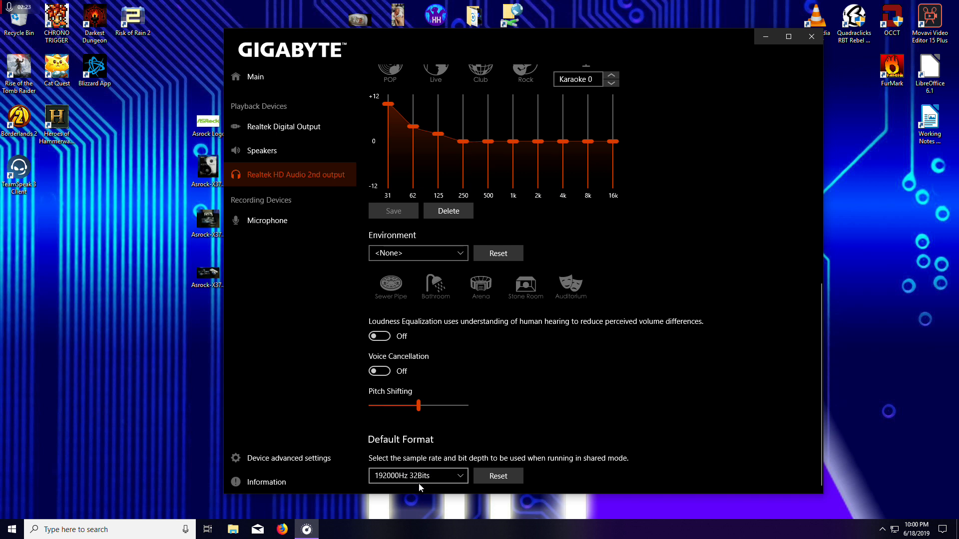
mouse_move(457, 470)
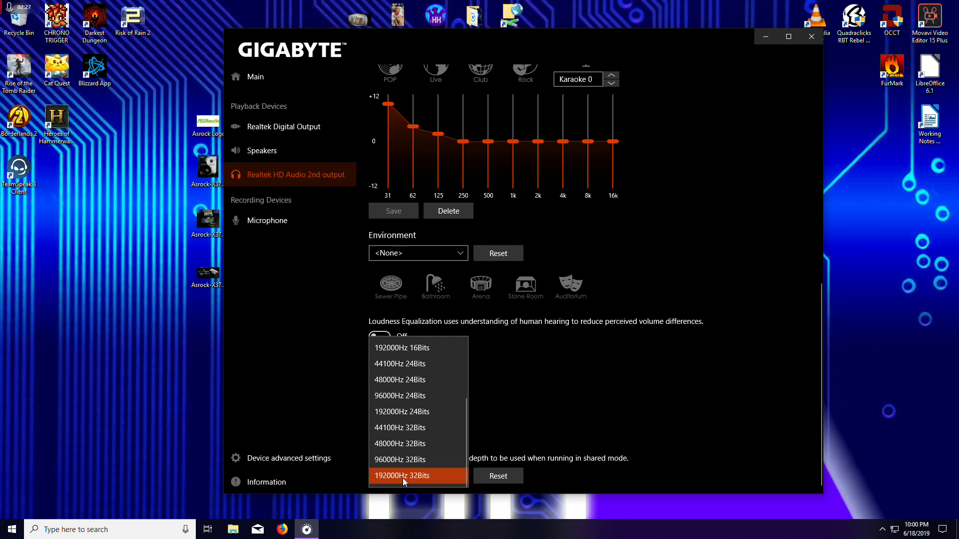
mouse_move(432, 478)
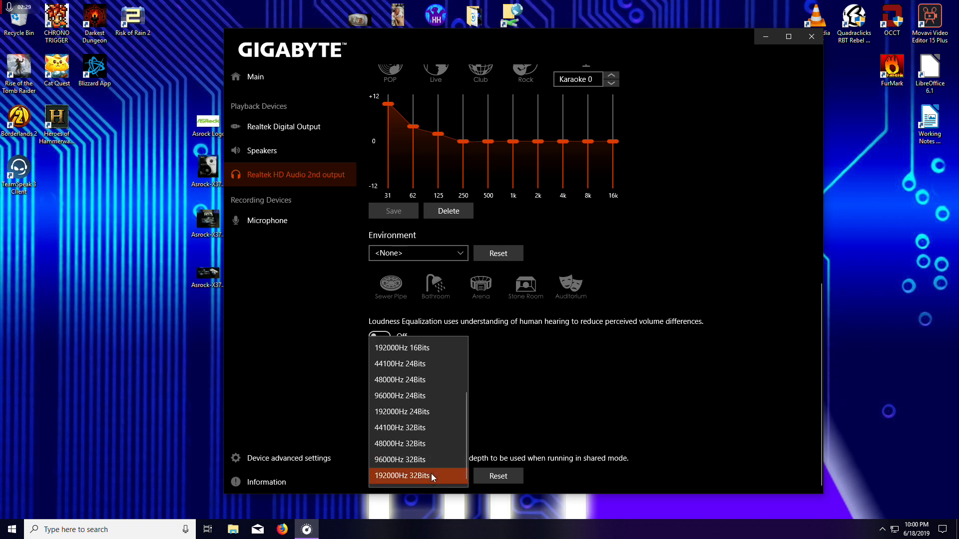
mouse_move(434, 450)
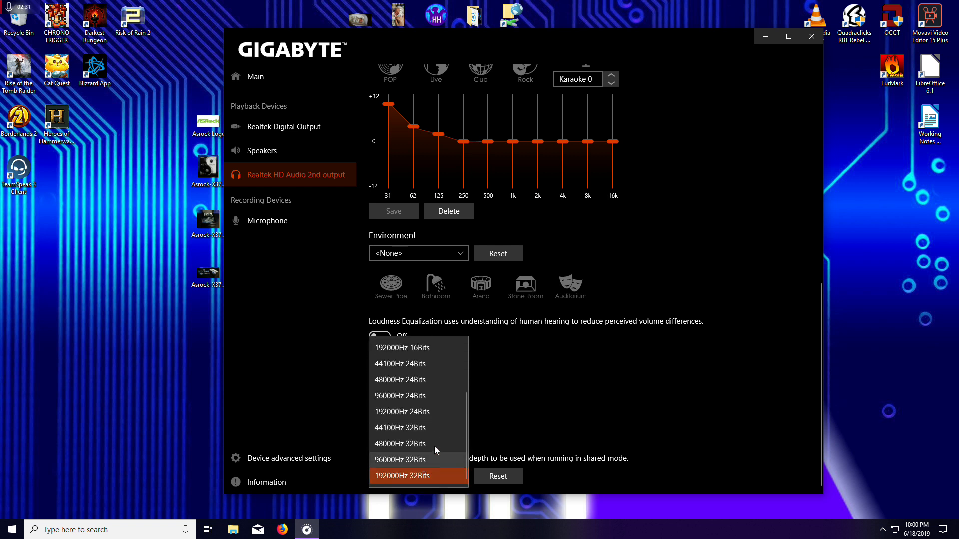
mouse_move(399, 380)
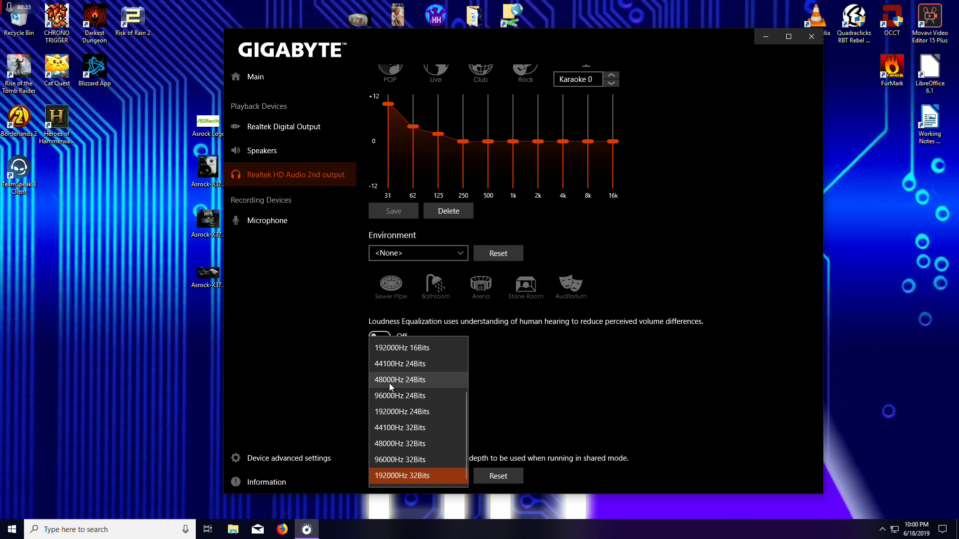
mouse_move(424, 382)
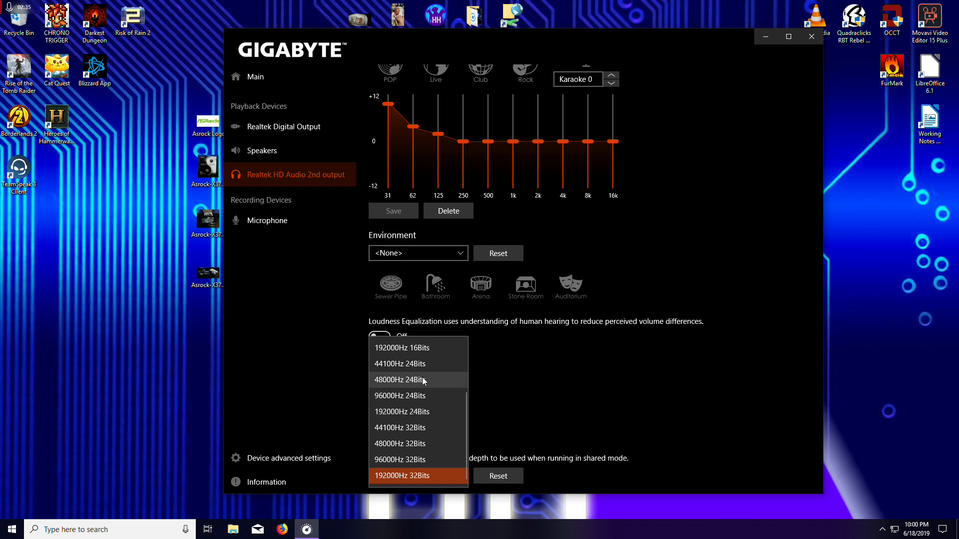
mouse_move(421, 363)
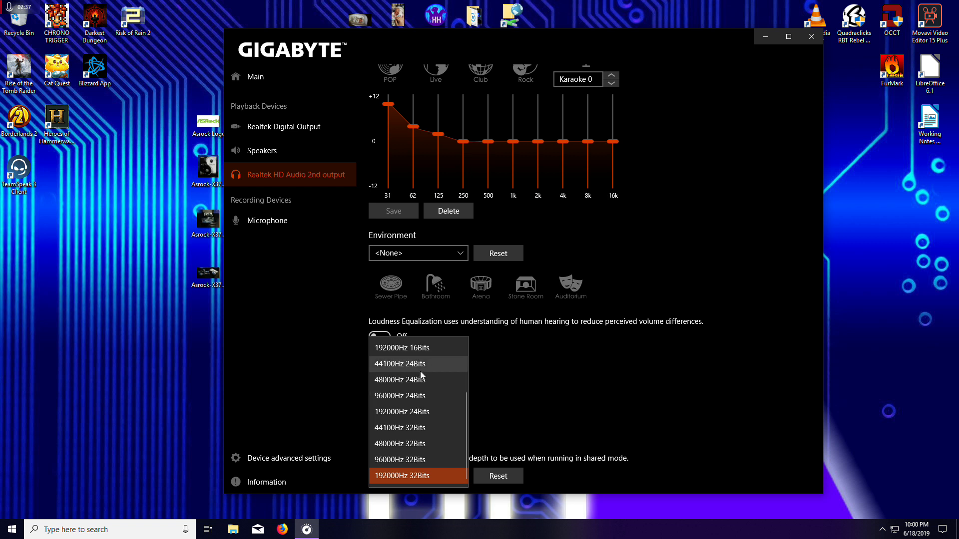
mouse_move(421, 375)
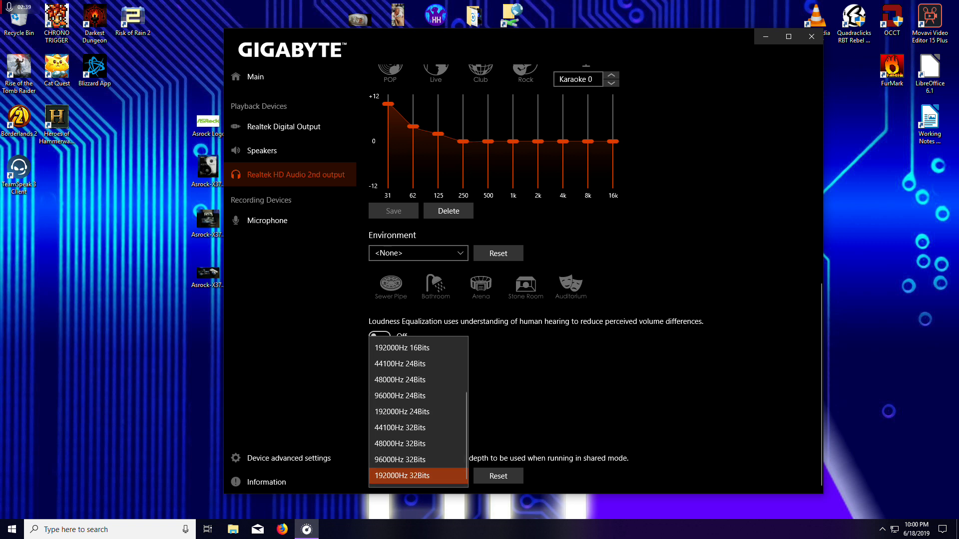
mouse_move(388, 412)
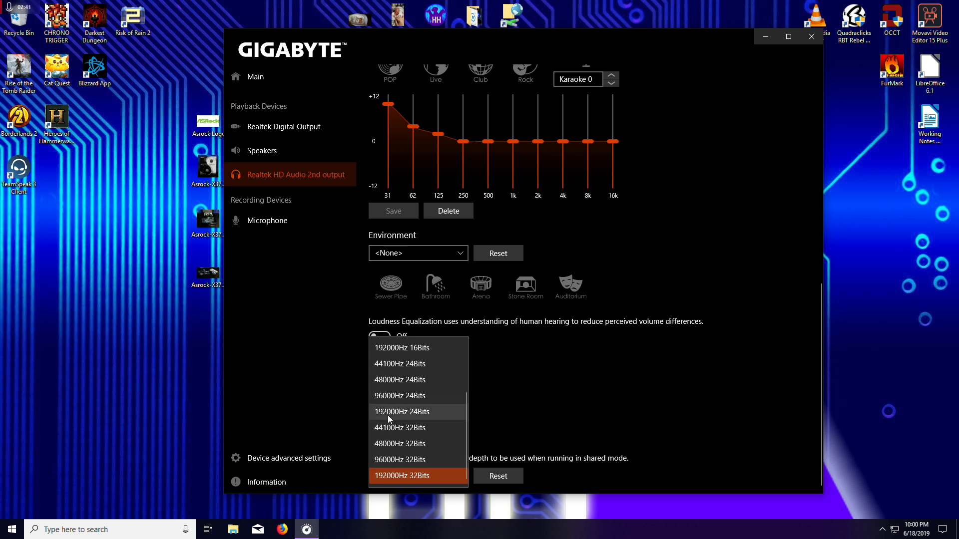
mouse_move(455, 411)
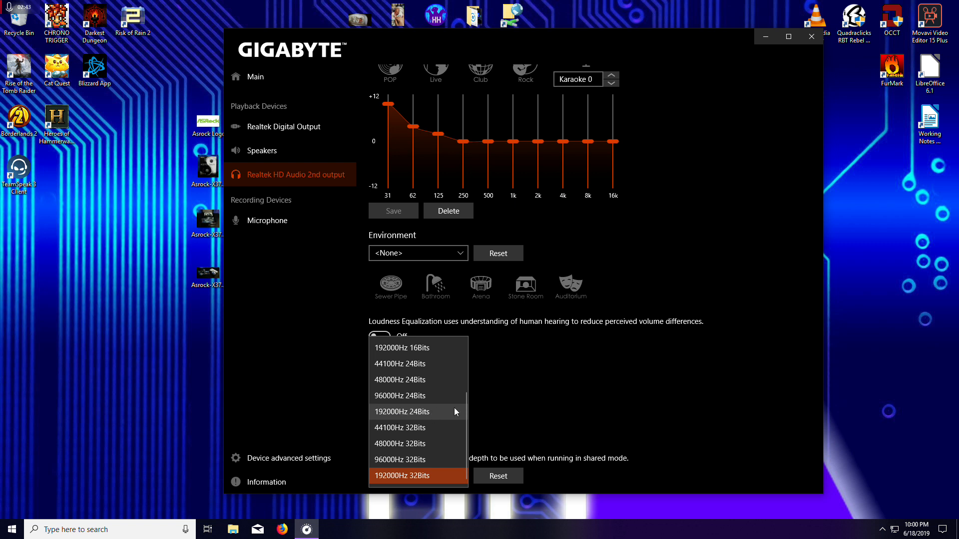
mouse_move(418, 475)
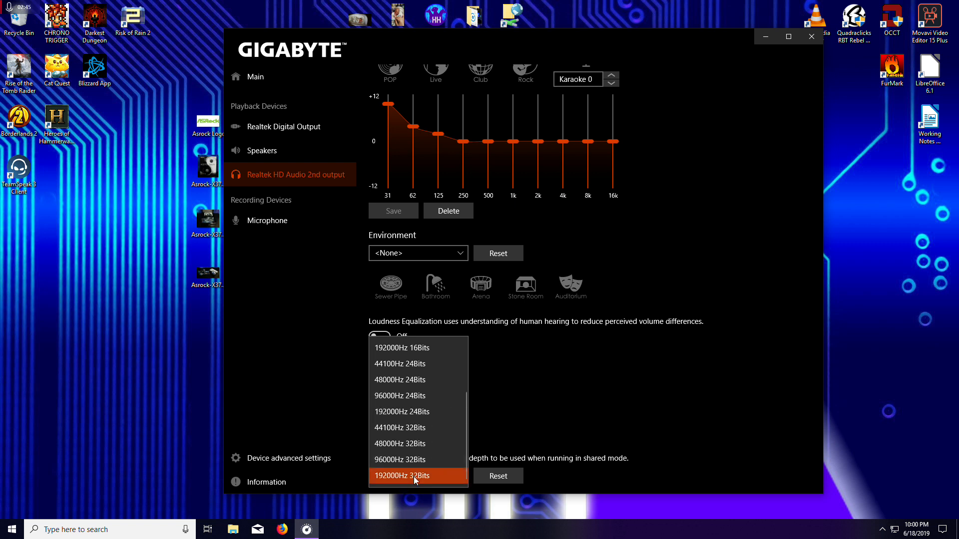
Reconfirm 192000Hz 32Bits as the 2nd output's default format
left_click(401, 476)
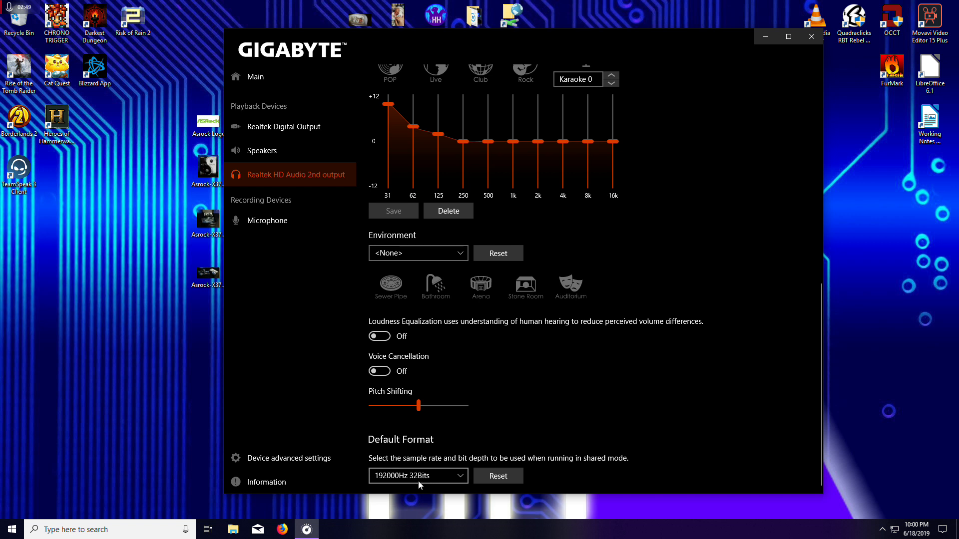
left_click(418, 476)
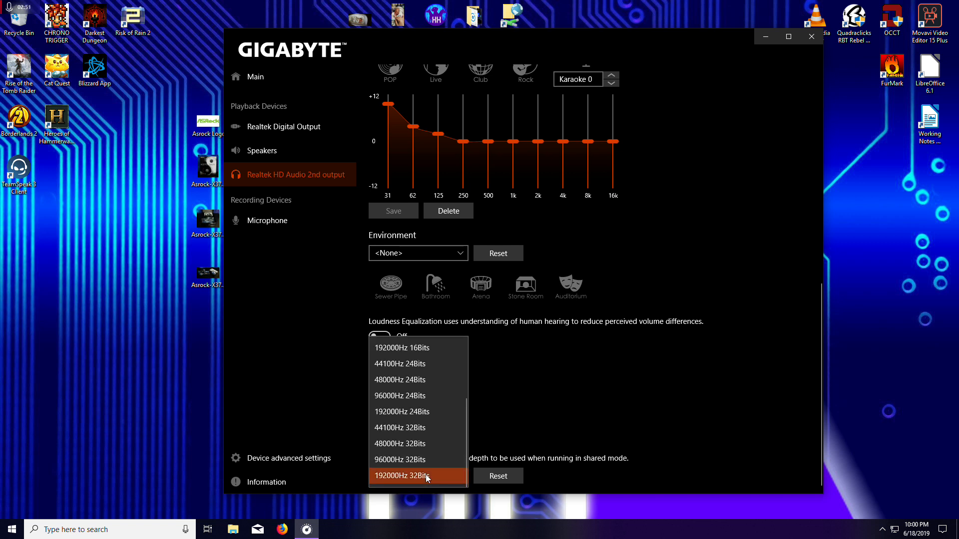
left_click(406, 475)
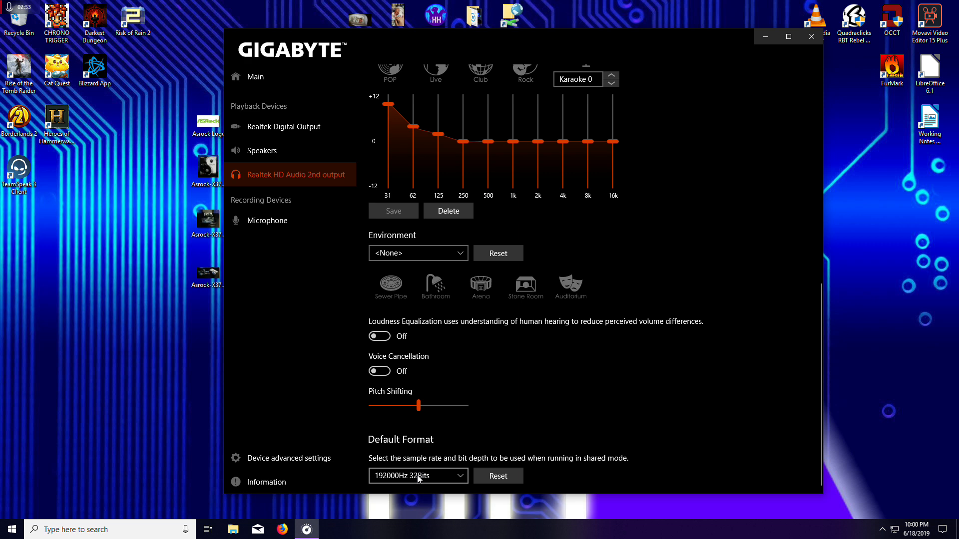
scroll("up", 3)
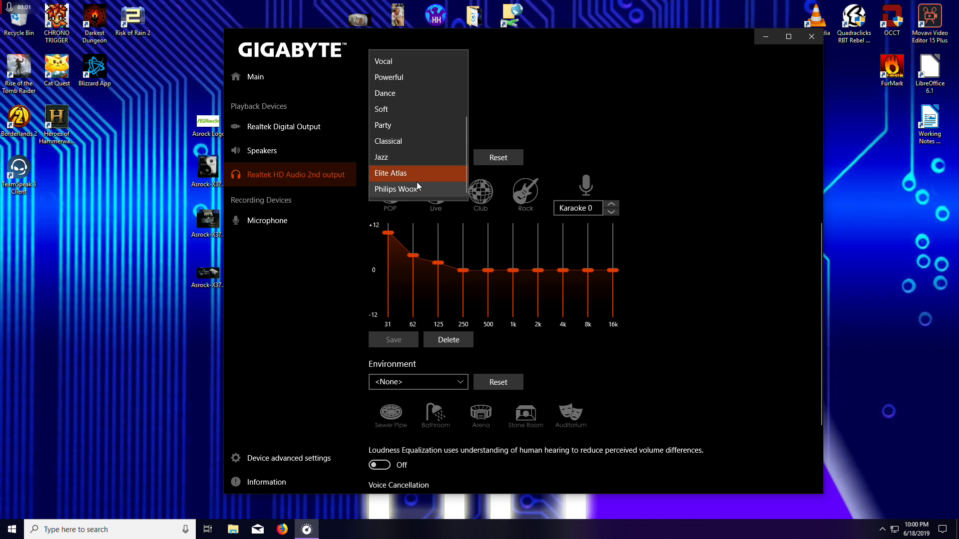
Apply the Elite Atlas equalizer preset to the 2nd output
left_click(391, 173)
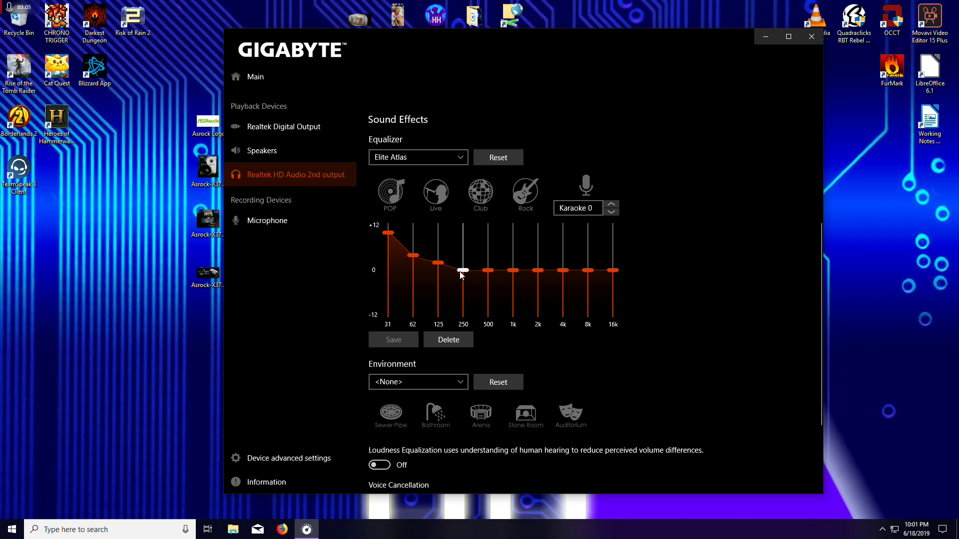
mouse_move(463, 269)
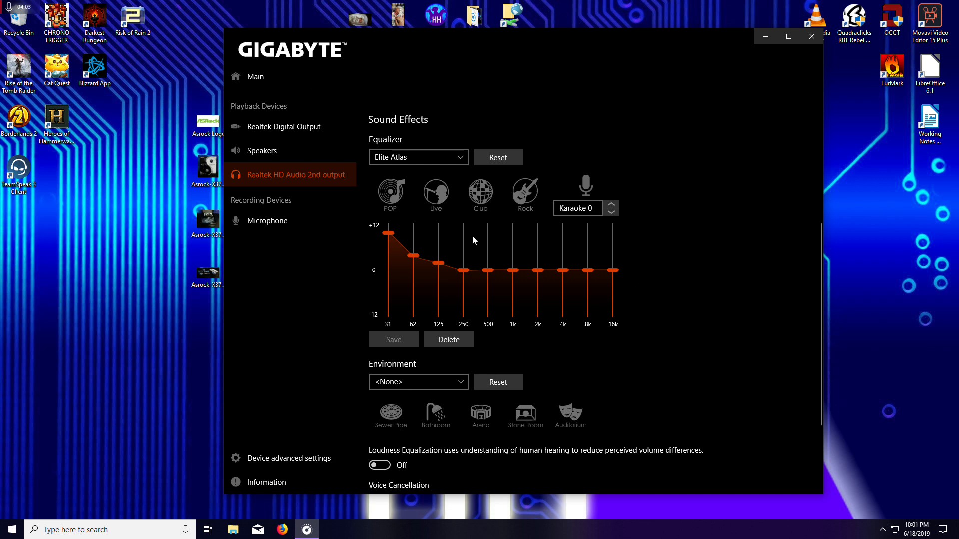
Set the Microphone recording device's default format to 192000Hz 24Bits
scroll("down", 3)
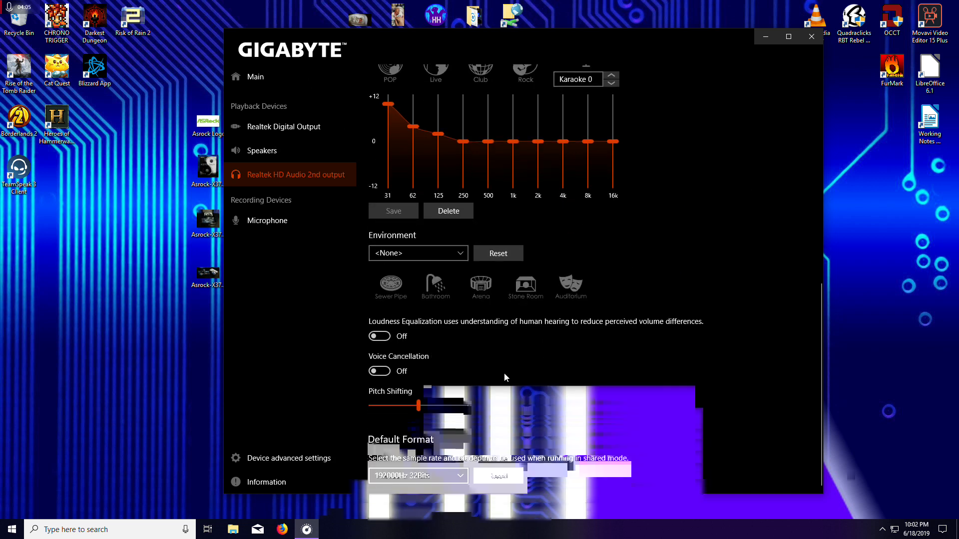
left_click(268, 220)
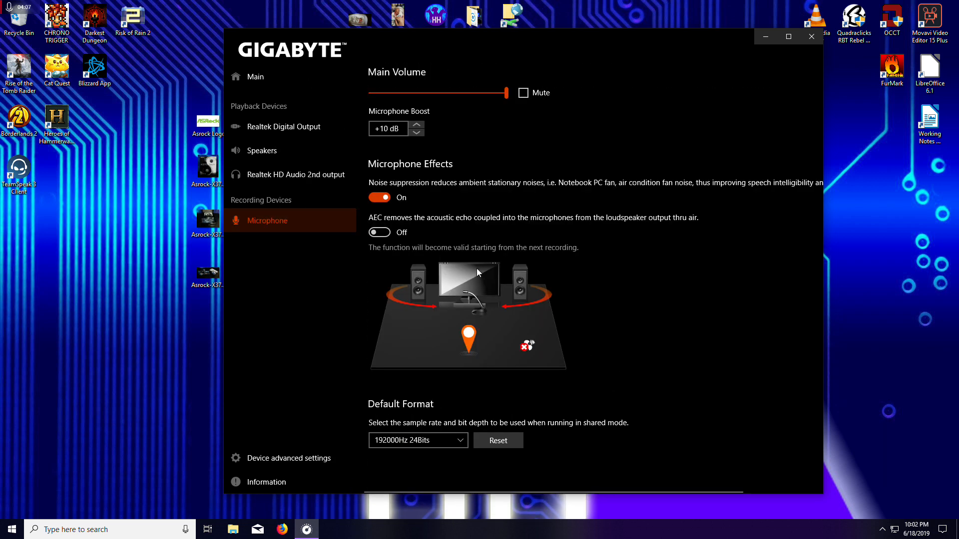
mouse_move(230, 328)
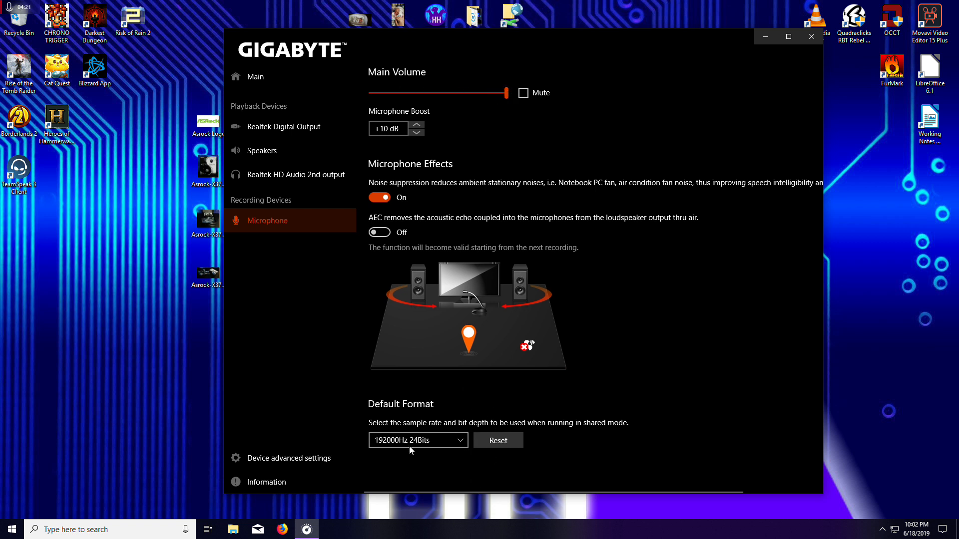
left_click(418, 441)
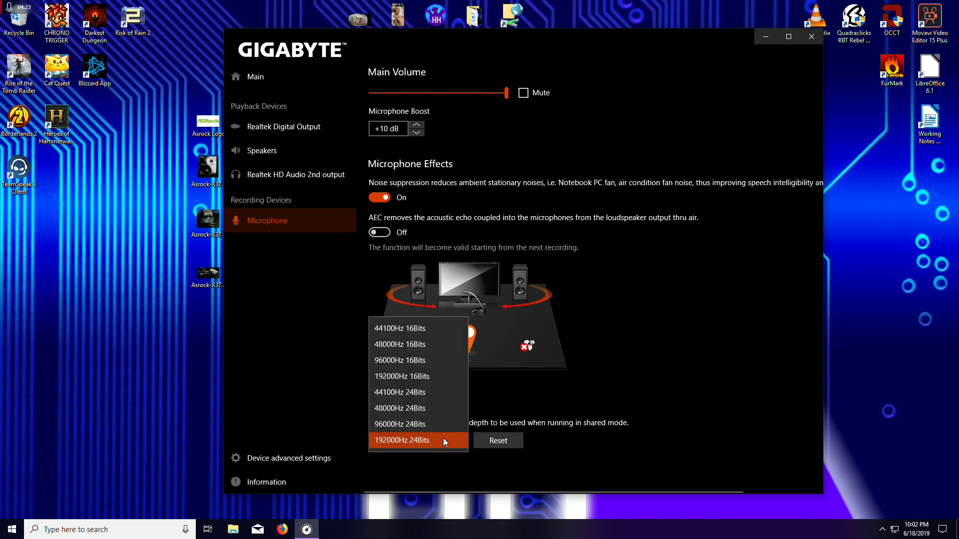
mouse_move(465, 475)
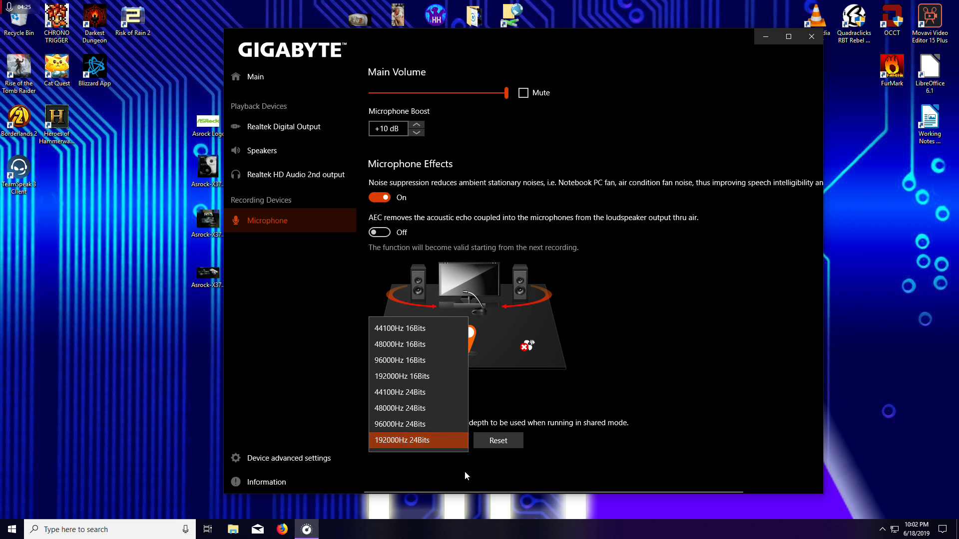
left_click(401, 440)
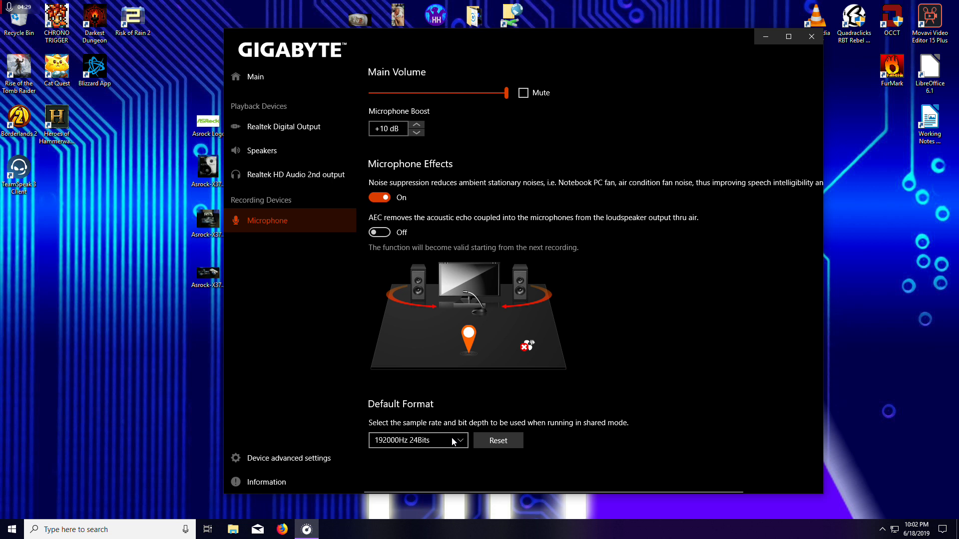
left_click(451, 441)
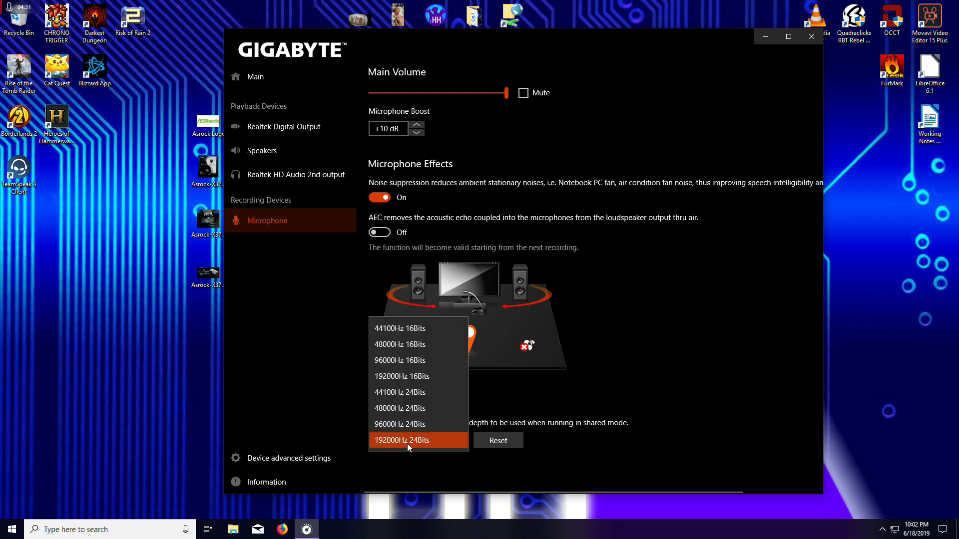
left_click(402, 440)
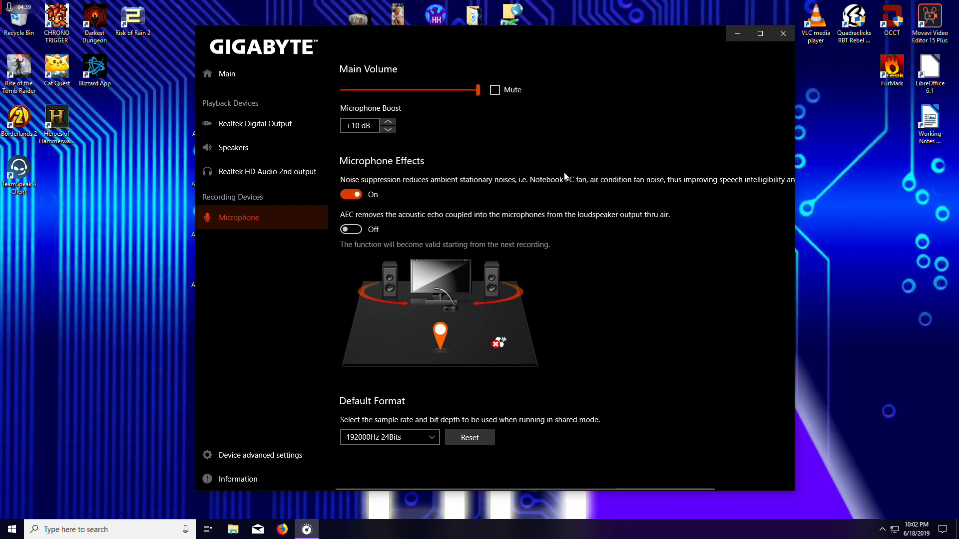
mouse_move(518, 312)
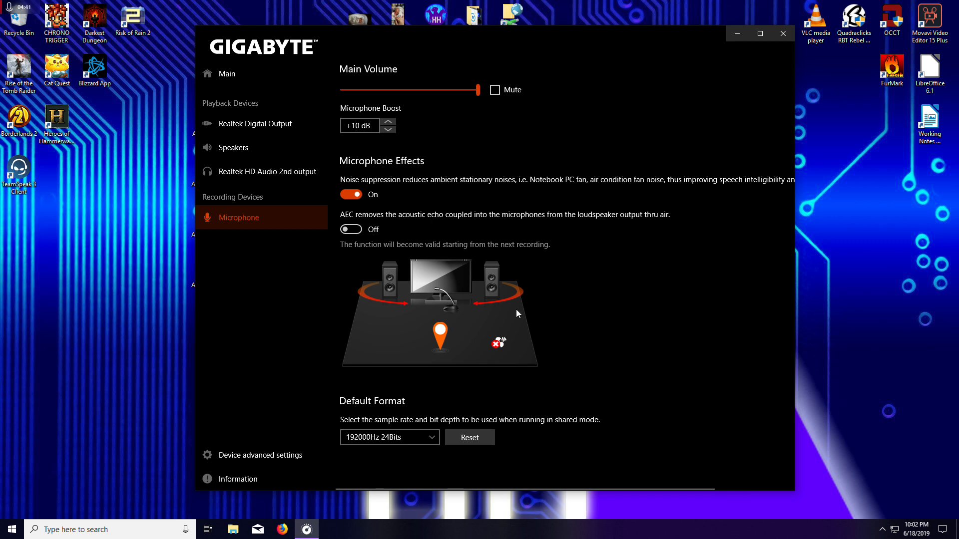
mouse_move(503, 303)
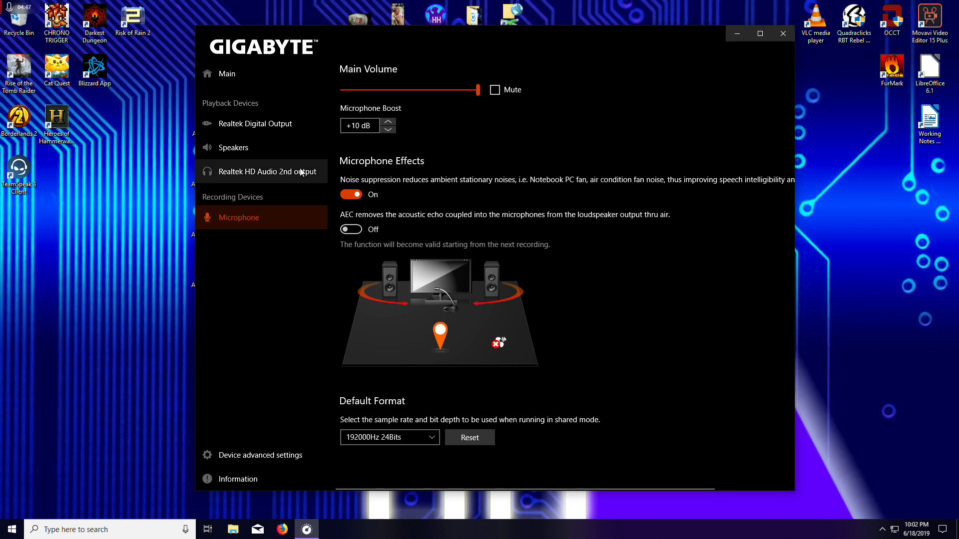
Leave the Microphone page for Gigabyte's X470 AORUS GAMING 7 WIFI product page
left_click(266, 170)
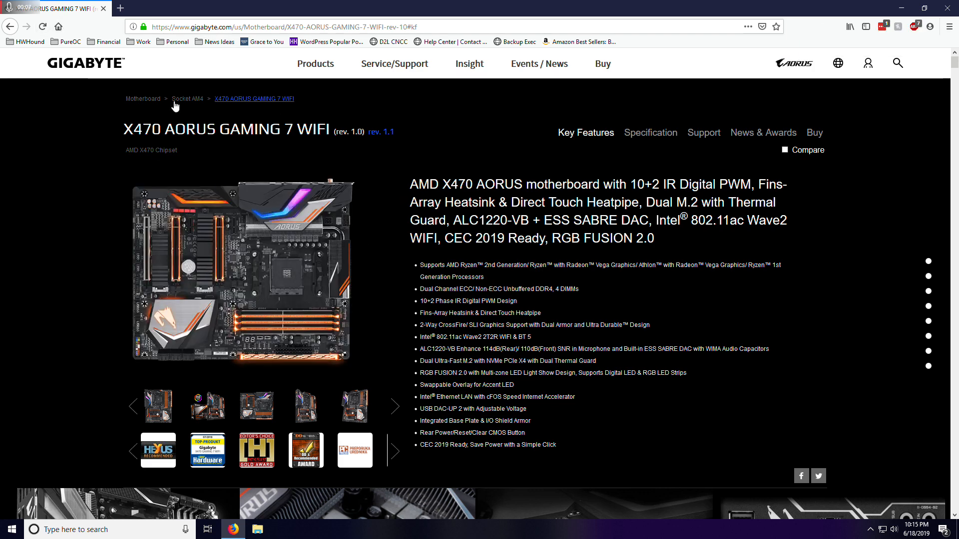
mouse_move(291, 121)
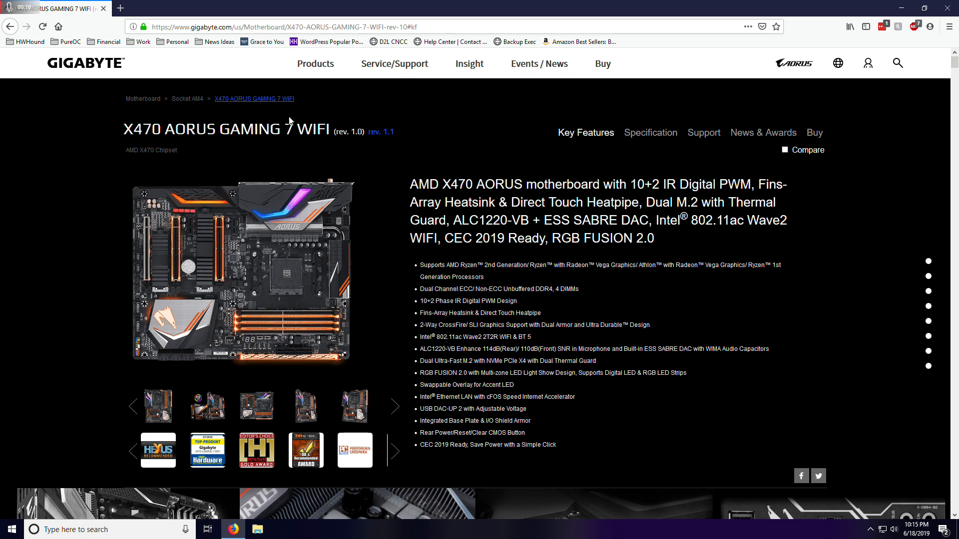
mouse_move(441, 145)
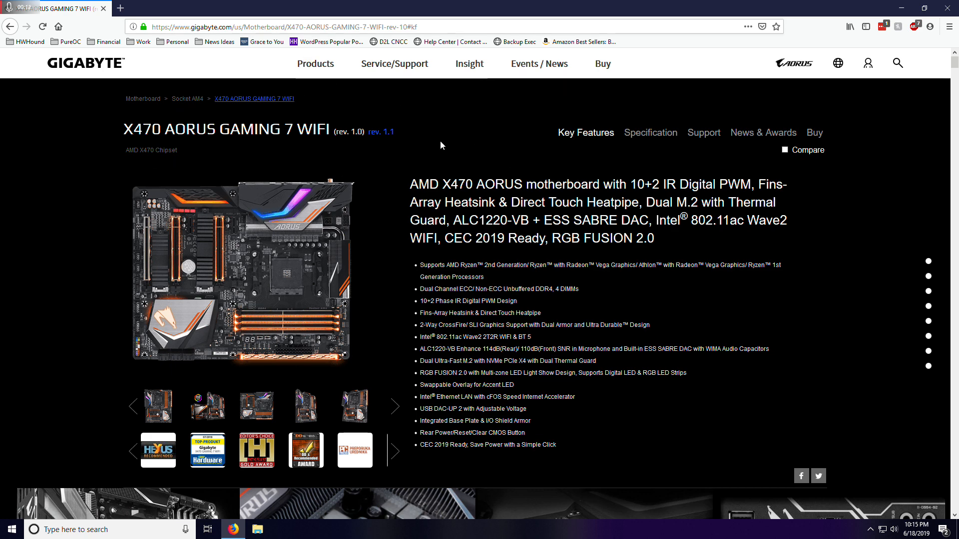
mouse_move(703, 133)
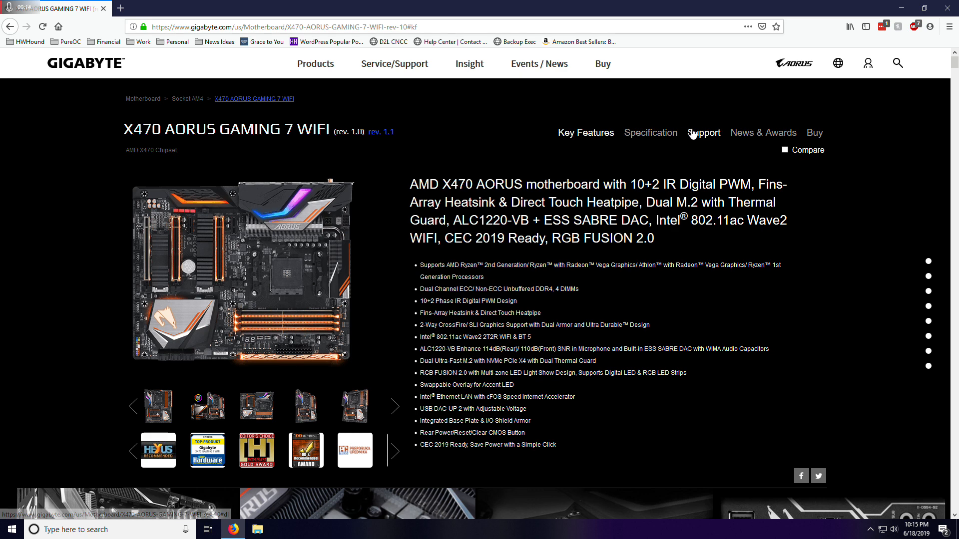
Open the Support downloads listing the board's Realtek audio drivers
left_click(703, 131)
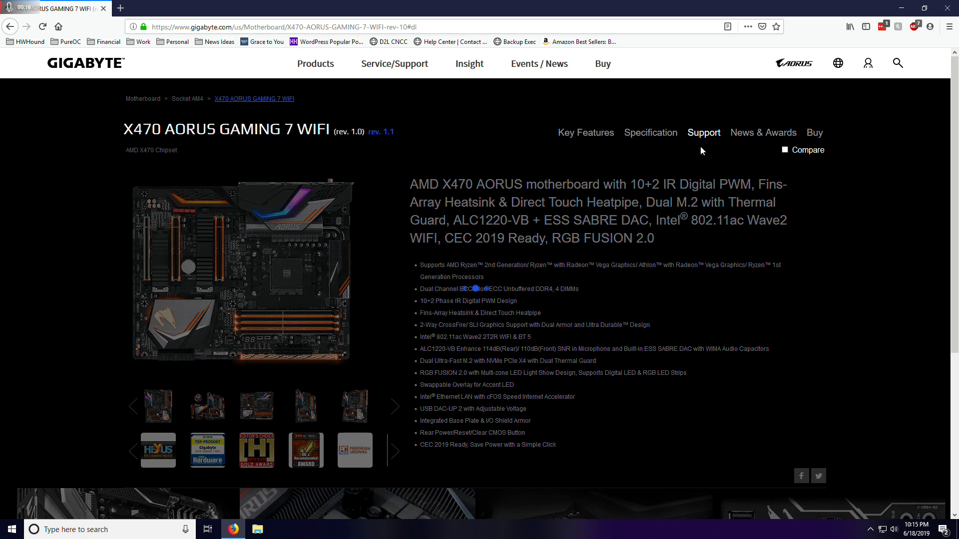
left_click(703, 133)
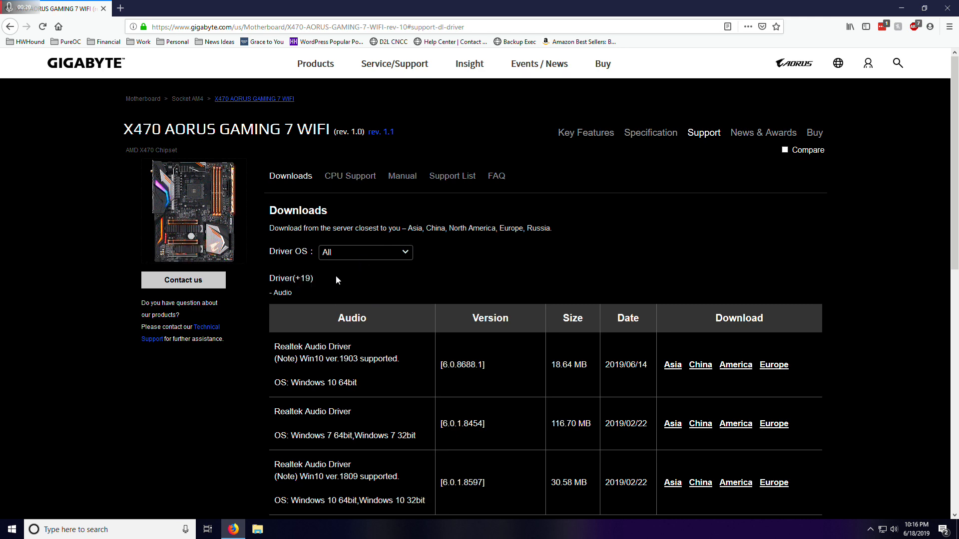
Review the Audio drivers list and search 'realt' to find the mb_driver_realtek_6.0.1.8454 folder
scroll("down", 3)
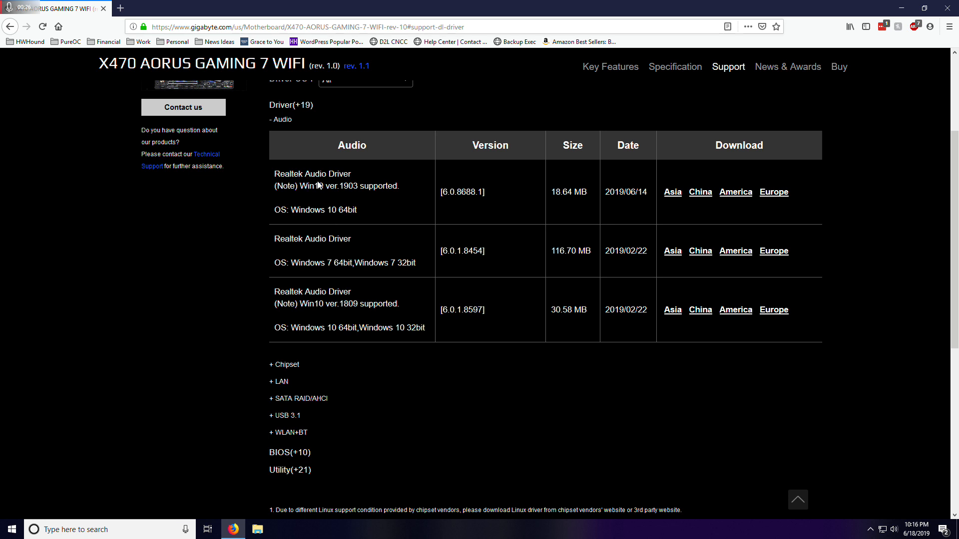
mouse_move(344, 205)
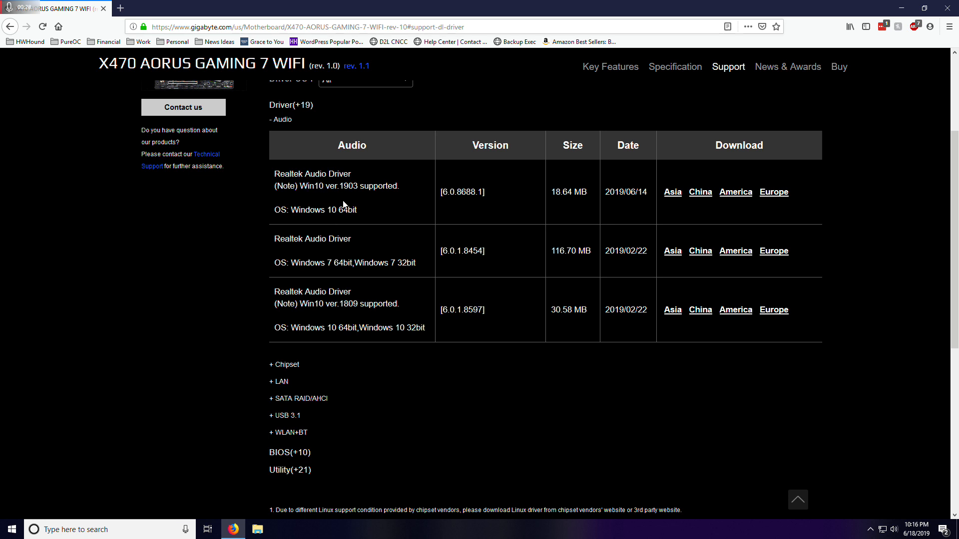
mouse_move(386, 194)
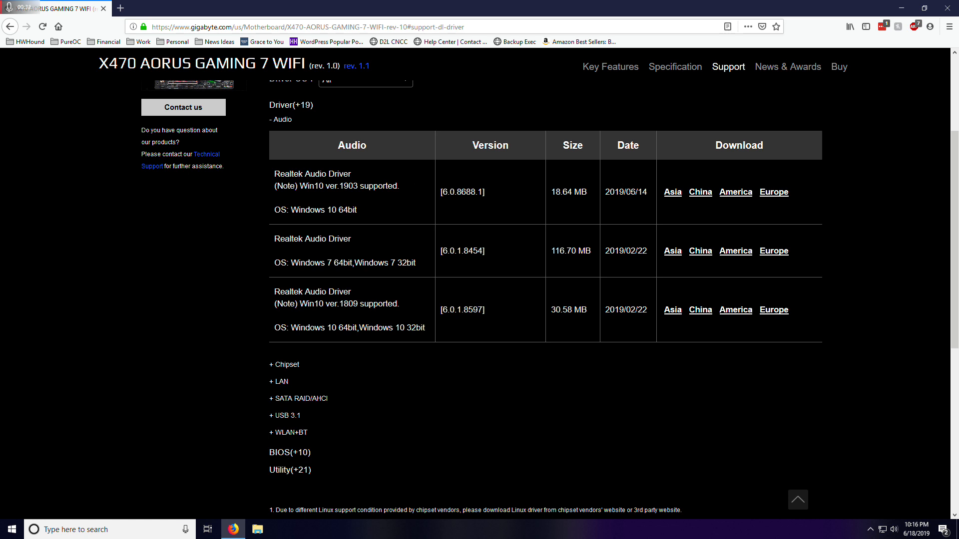
mouse_move(446, 183)
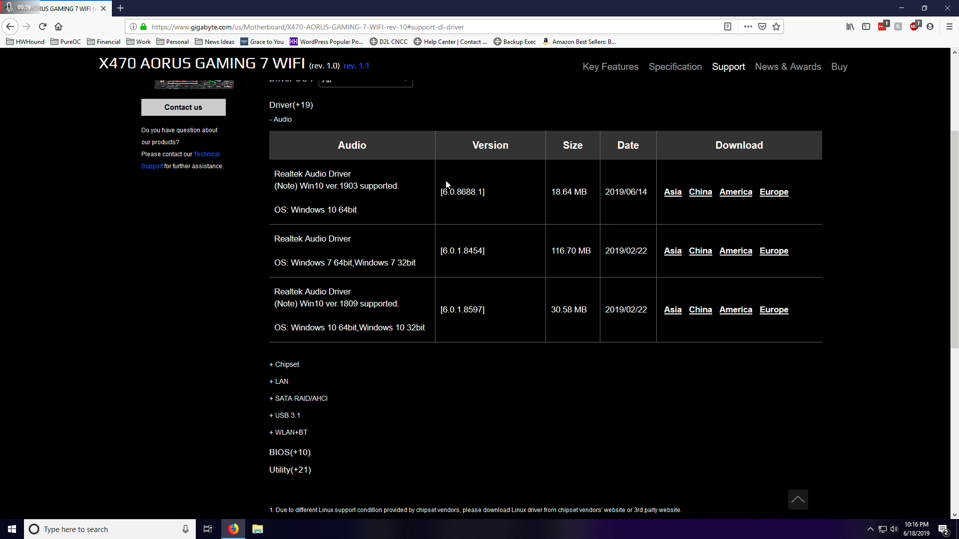
mouse_move(369, 207)
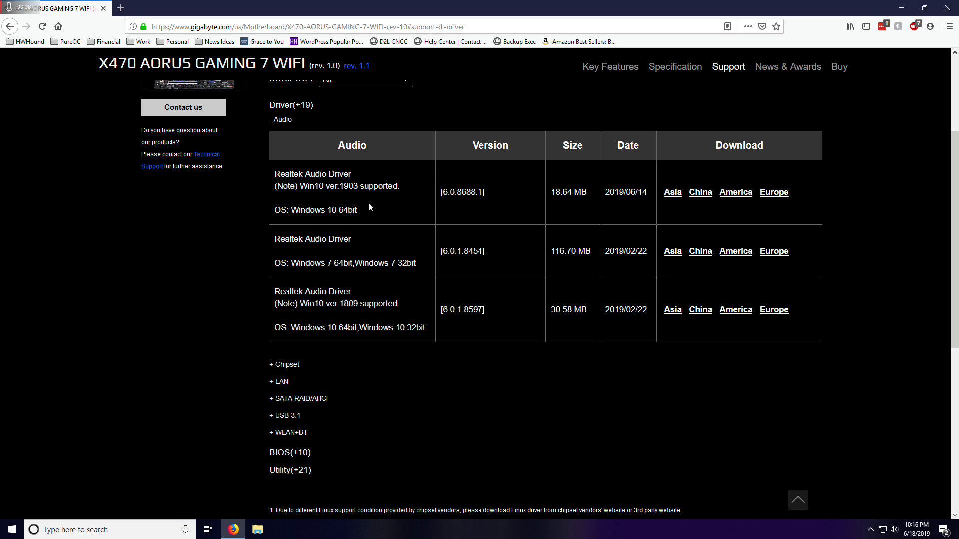
mouse_move(386, 200)
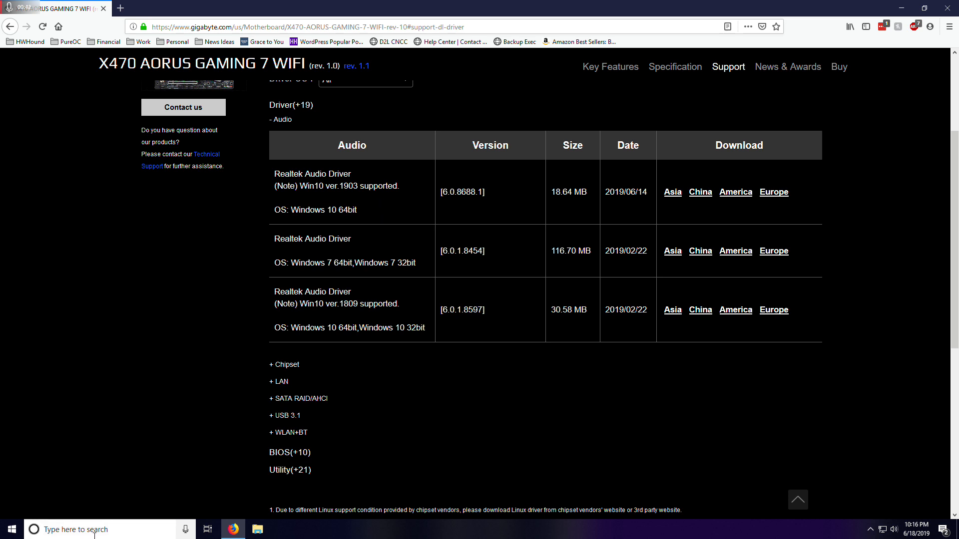
type("realte")
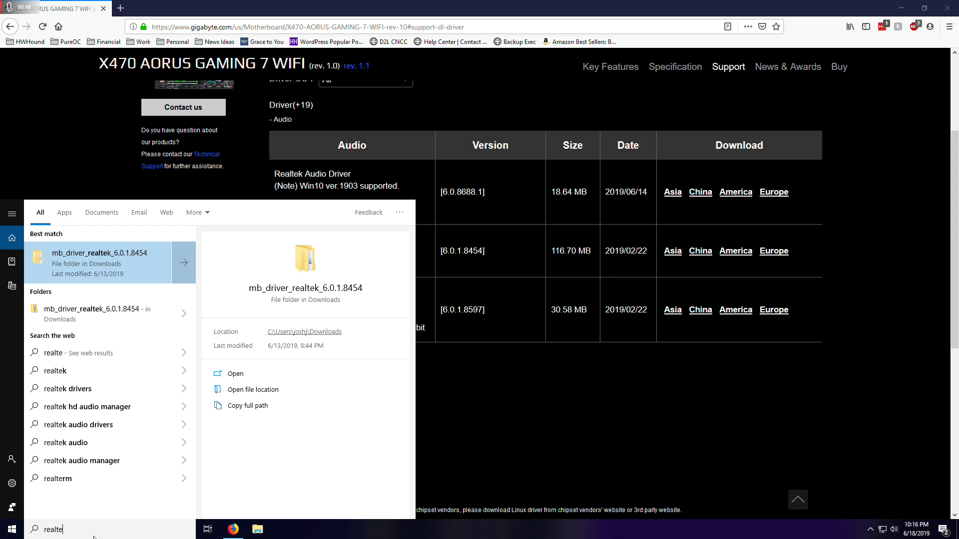
mouse_move(523, 427)
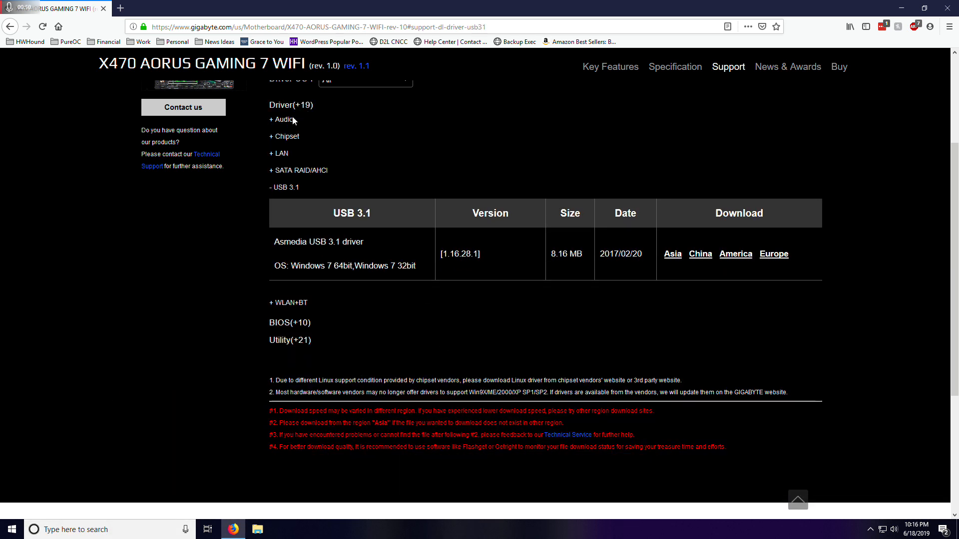
Expand the Audio driver section to list the Realtek audio driver versions again
left_click(281, 119)
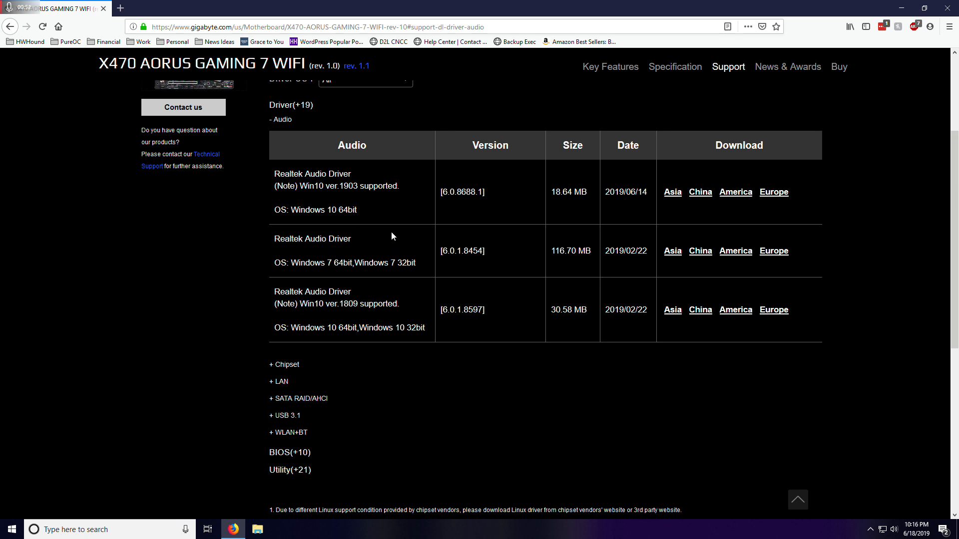
mouse_move(495, 257)
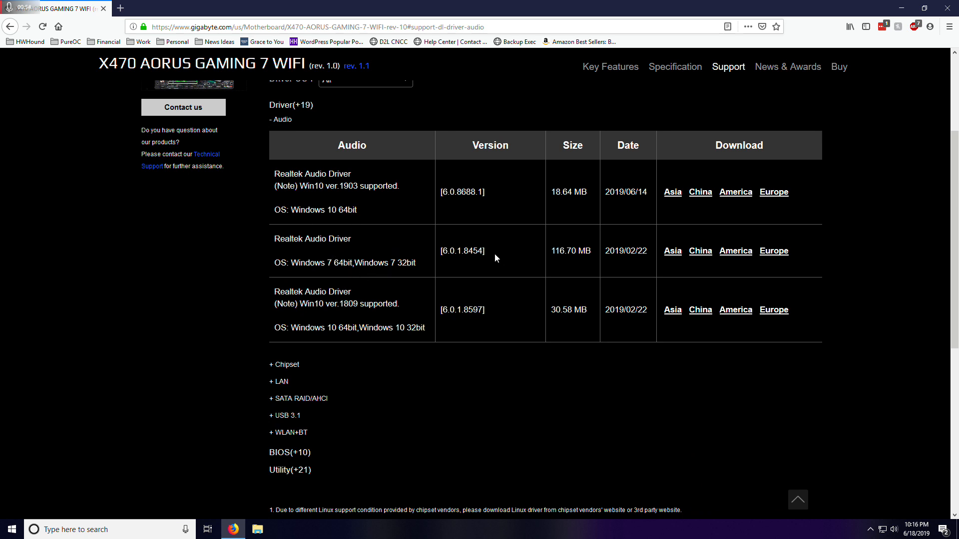
mouse_move(323, 274)
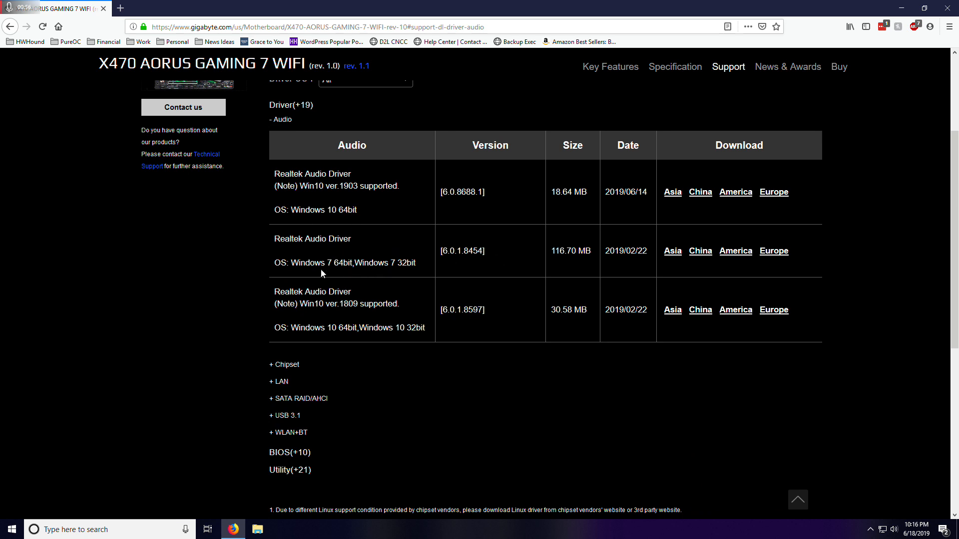
mouse_move(312, 256)
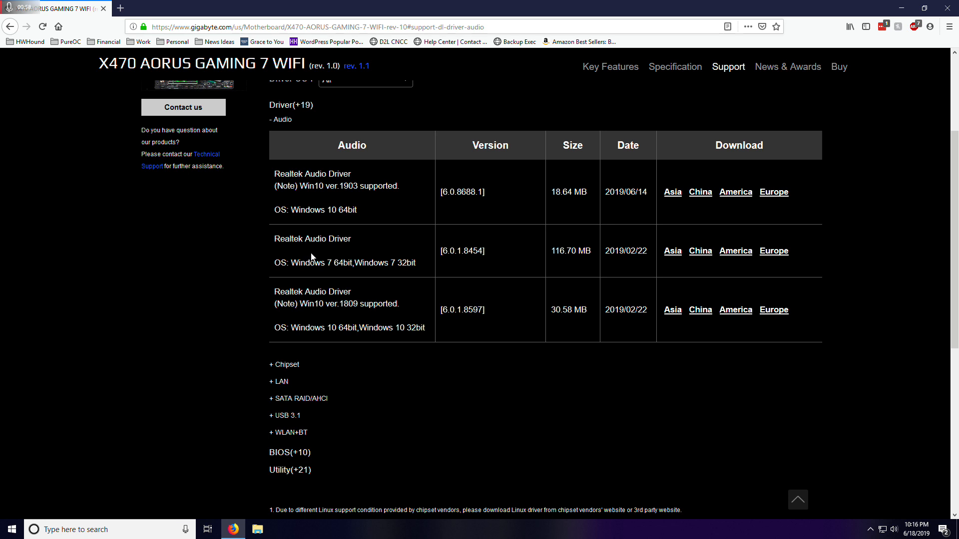
mouse_move(346, 258)
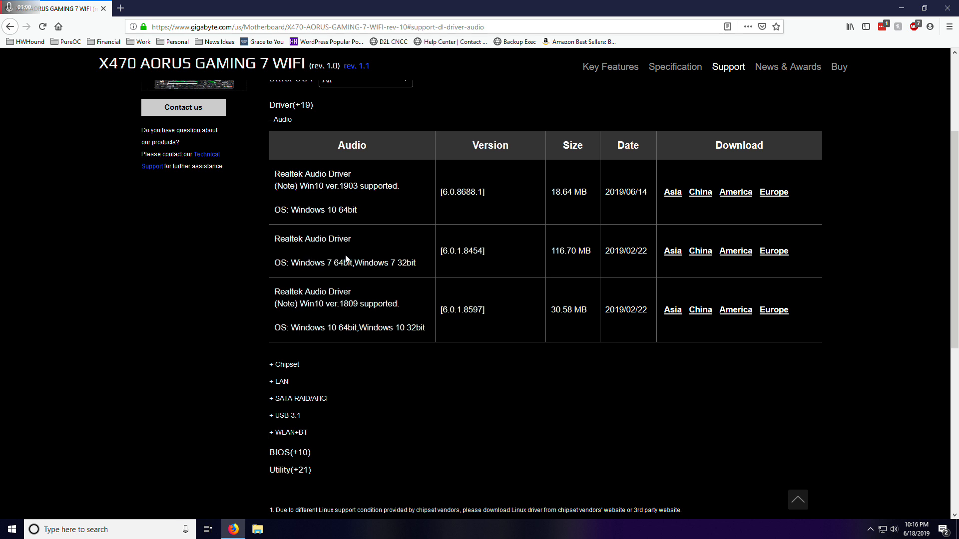
mouse_move(335, 142)
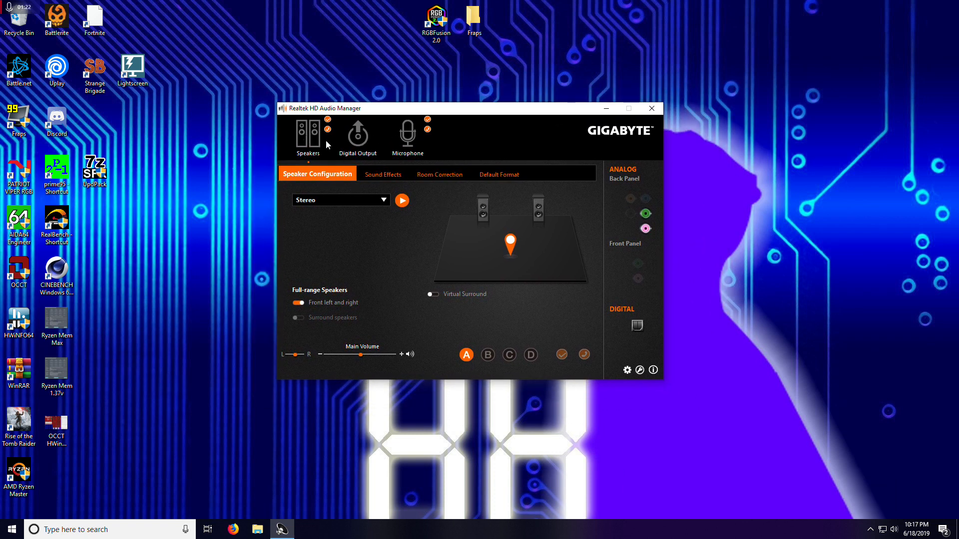
mouse_move(640, 201)
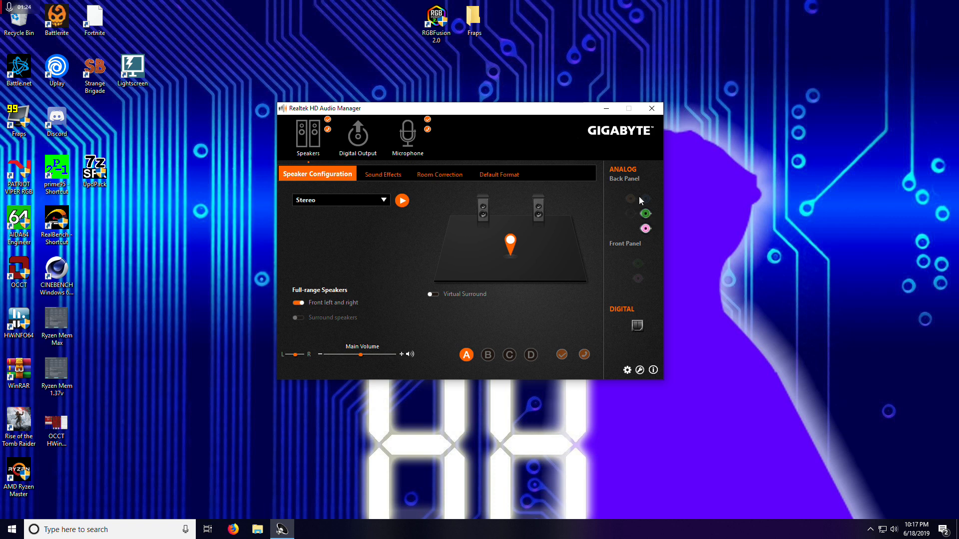
mouse_move(647, 231)
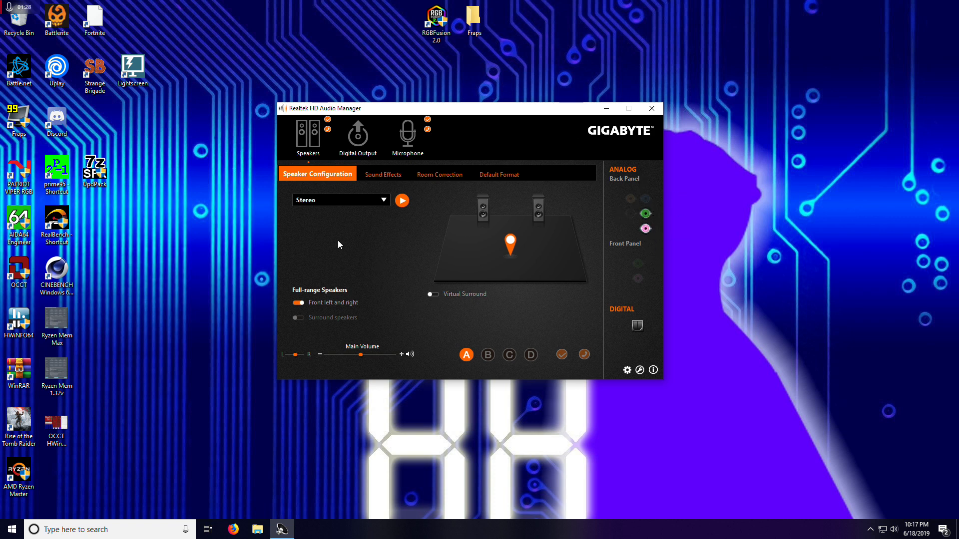
Show the speakers' Sound Effects page in Realtek HD Audio Manager
left_click(383, 173)
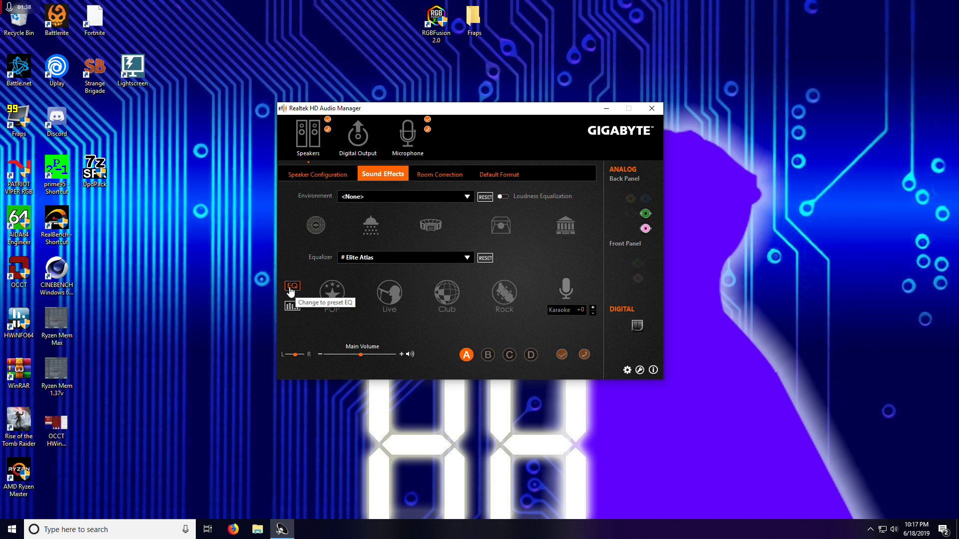
Try the Pop equalizer preset, turn it off, and switch to the adjustable graphic equalizer
left_click(464, 256)
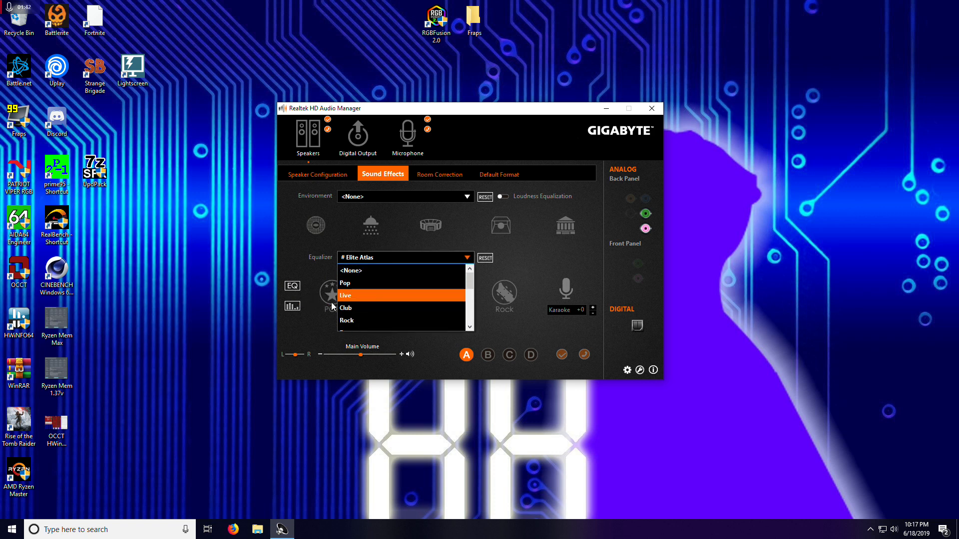
left_click(345, 283)
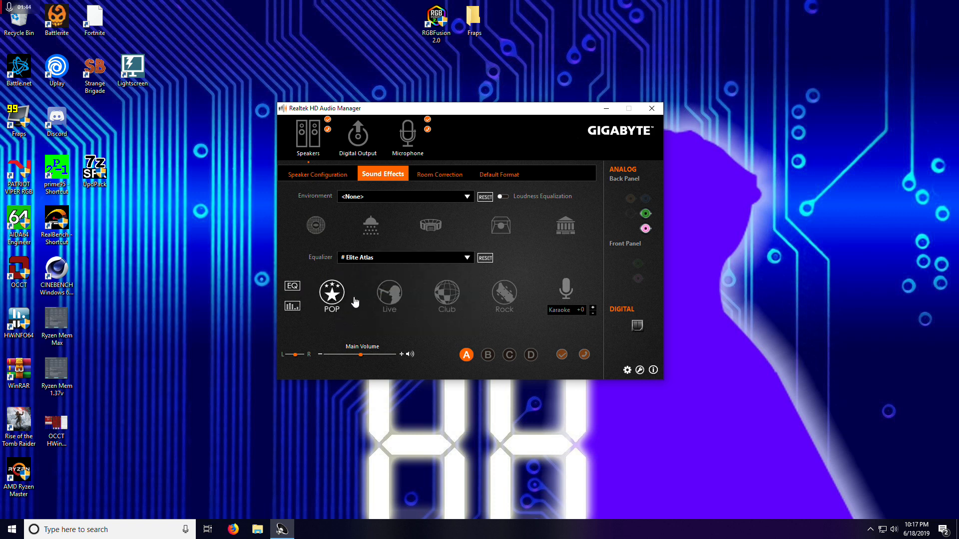
left_click(446, 293)
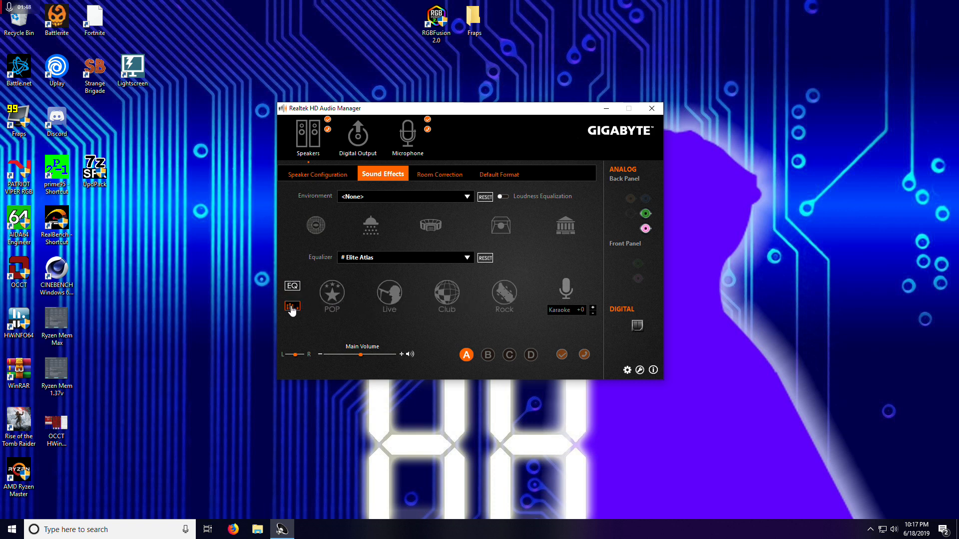
left_click(293, 306)
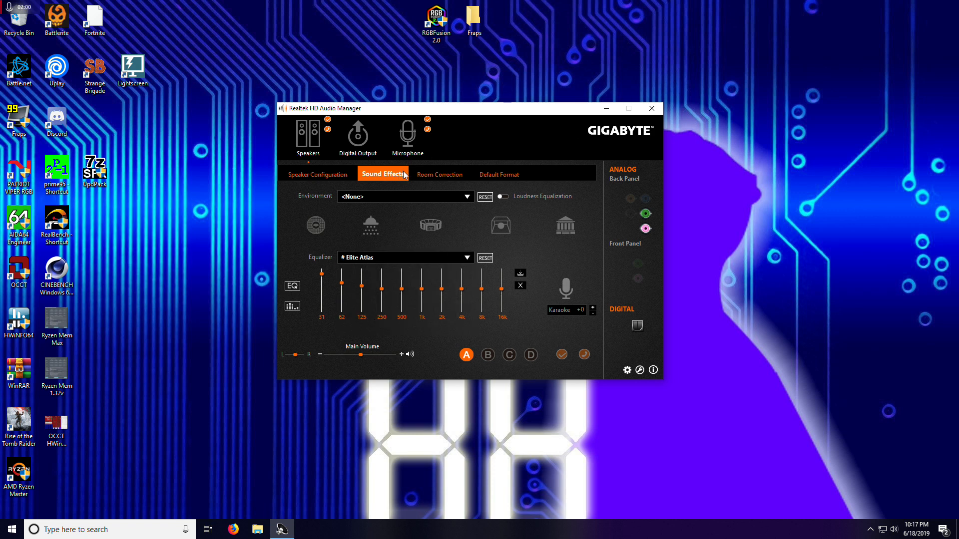
left_click(498, 174)
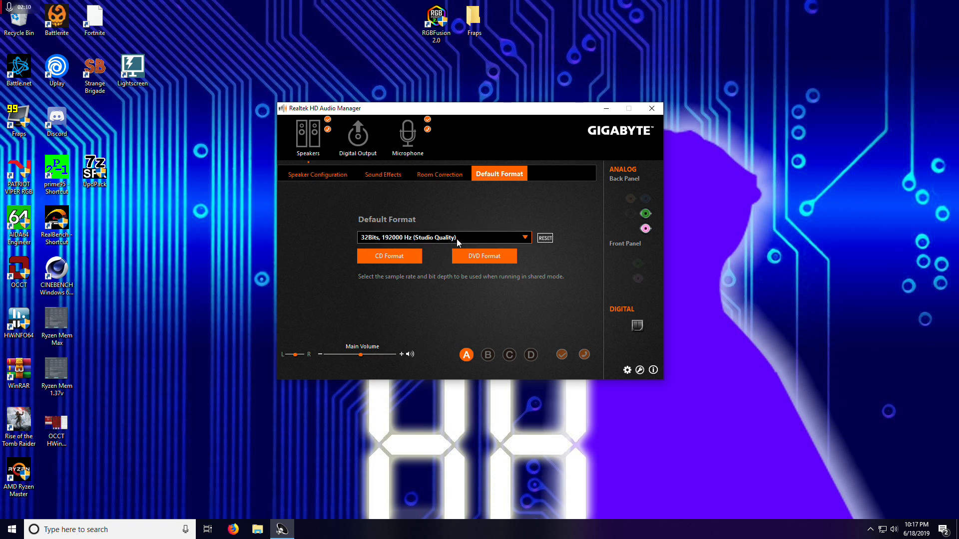
mouse_move(514, 216)
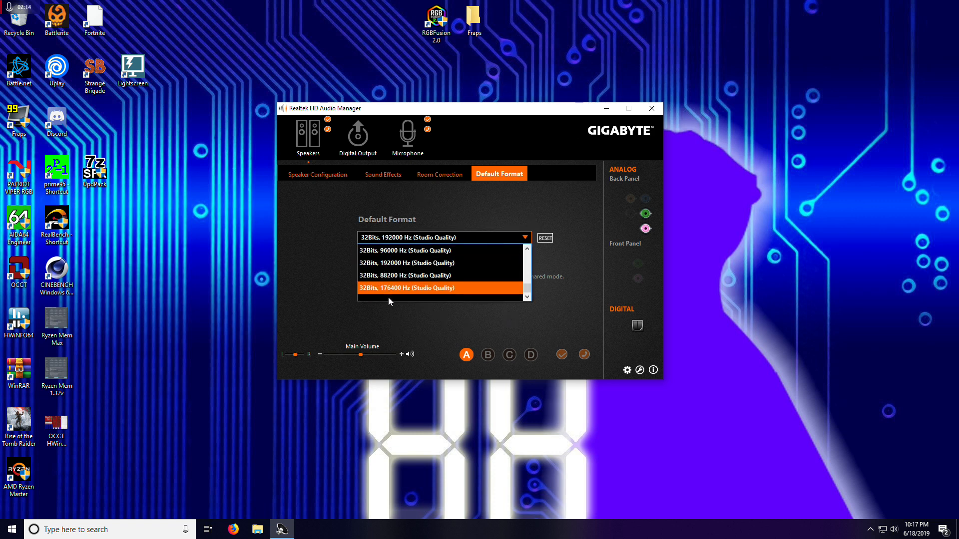
mouse_move(409, 263)
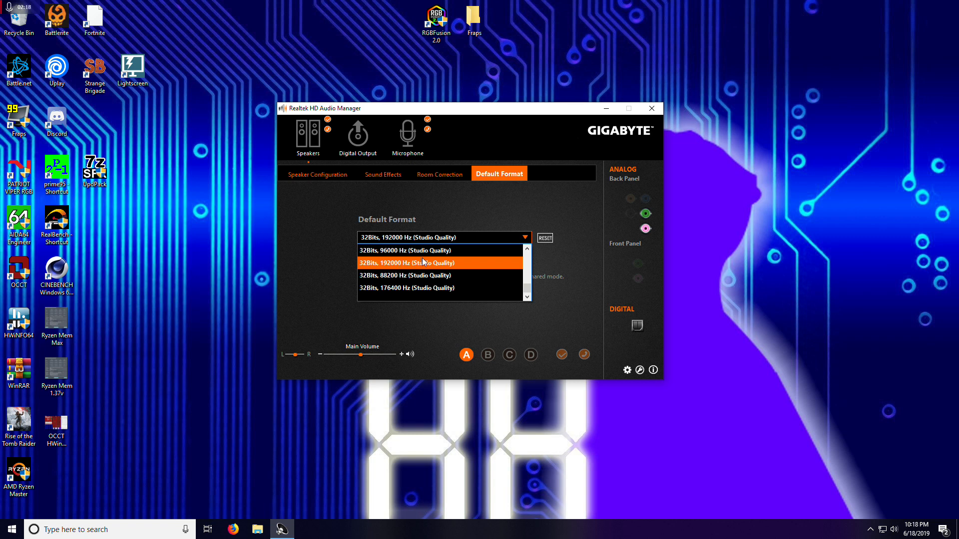
mouse_move(450, 288)
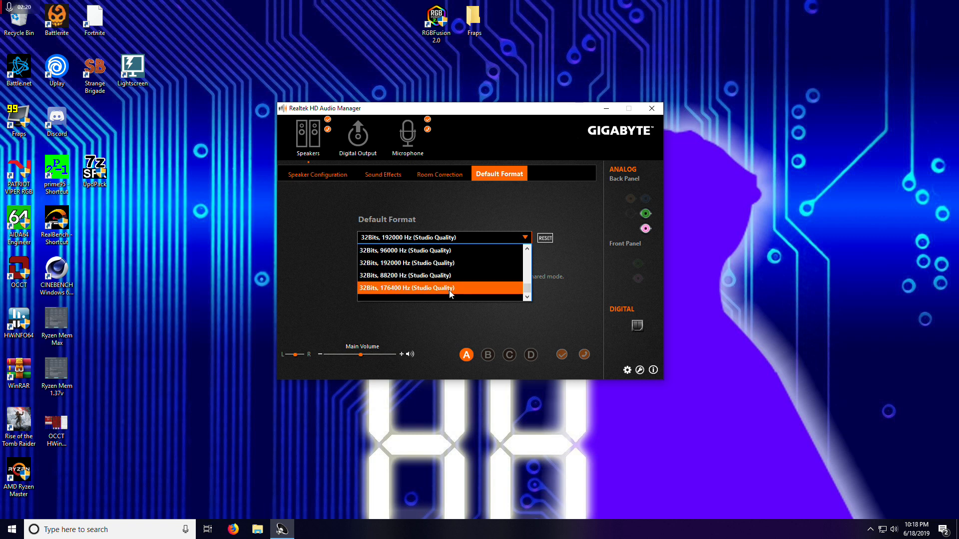
mouse_move(407, 262)
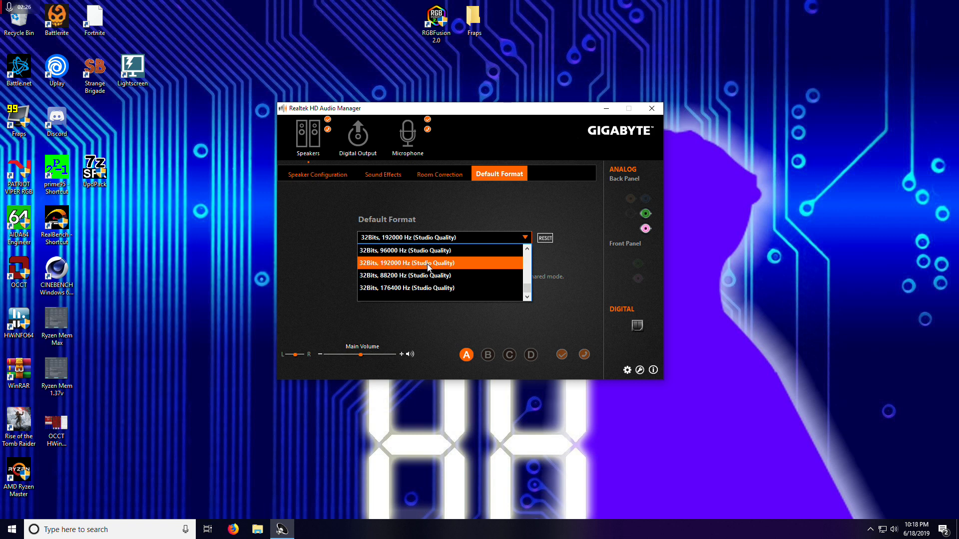
mouse_move(423, 288)
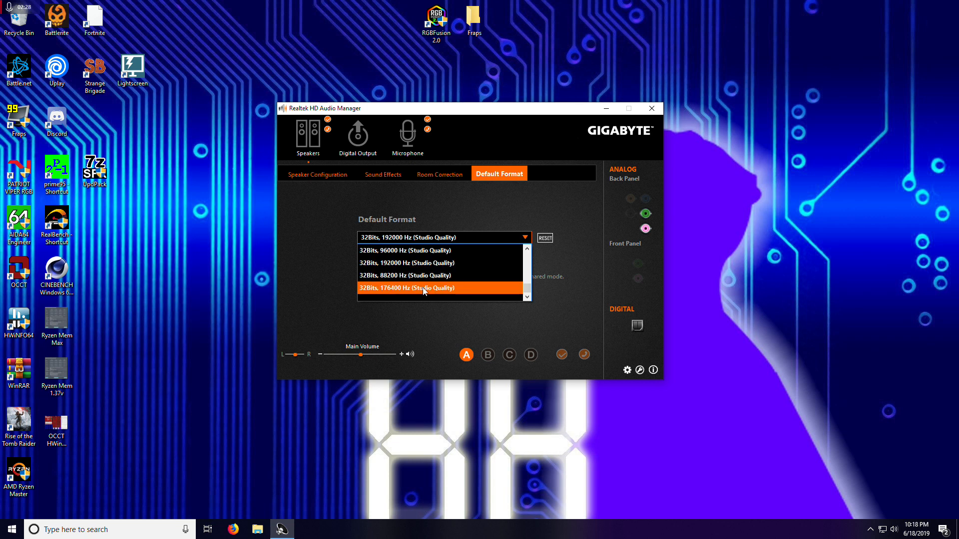
mouse_move(409, 263)
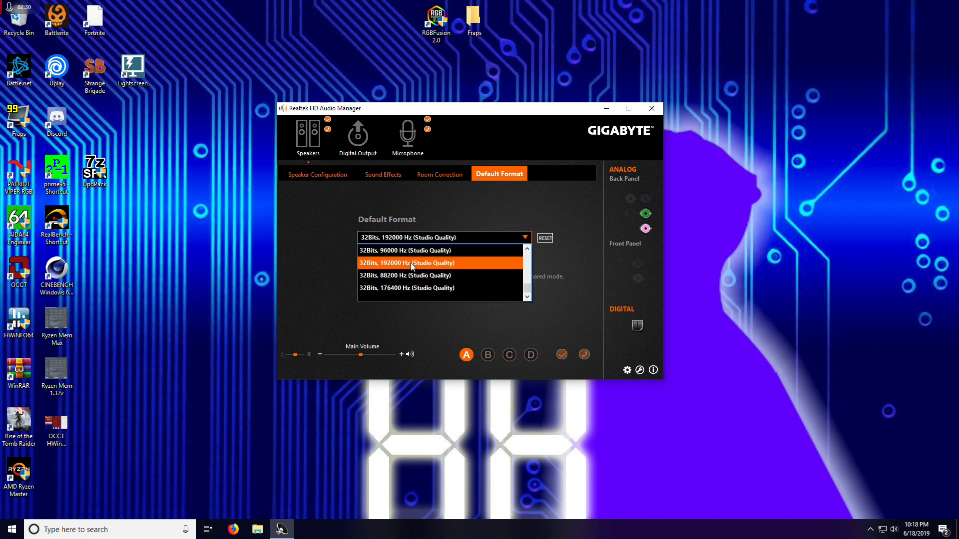
mouse_move(414, 278)
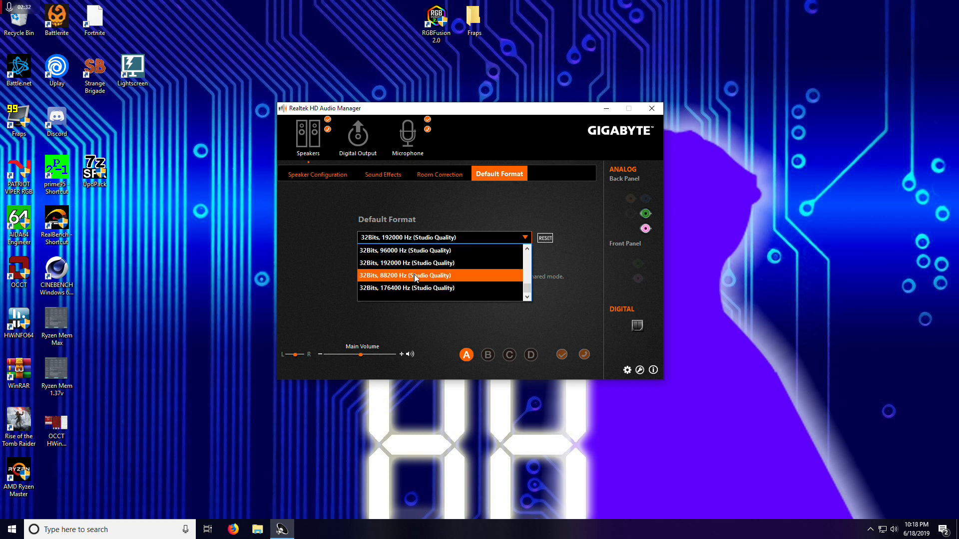
Keep the speakers at 32-bit 192000 Hz studio quality and move to the microphone device
left_click(407, 262)
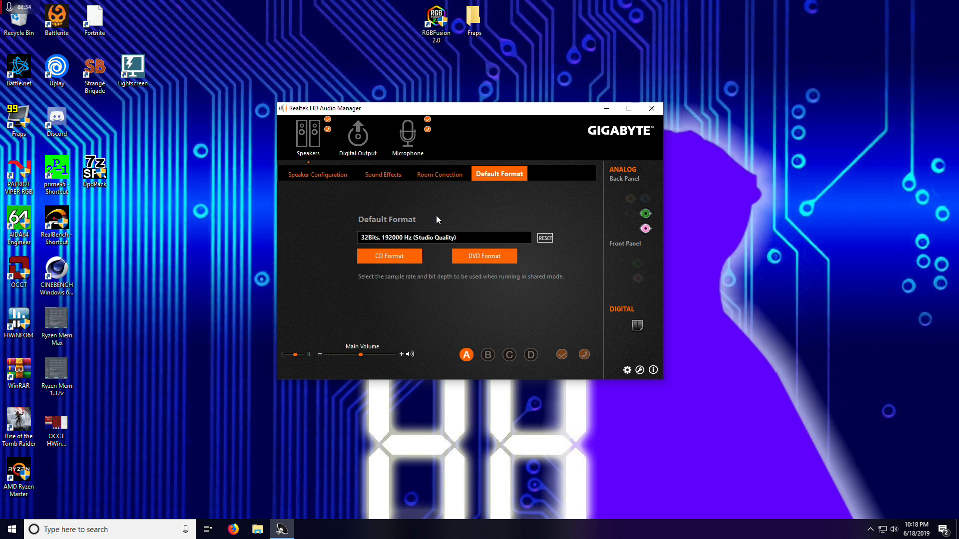
left_click(407, 135)
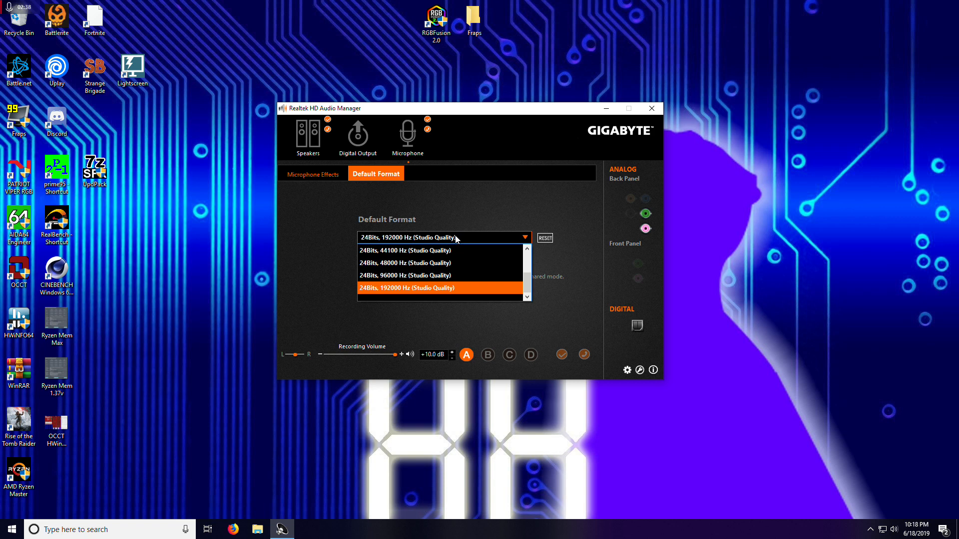
mouse_move(386, 287)
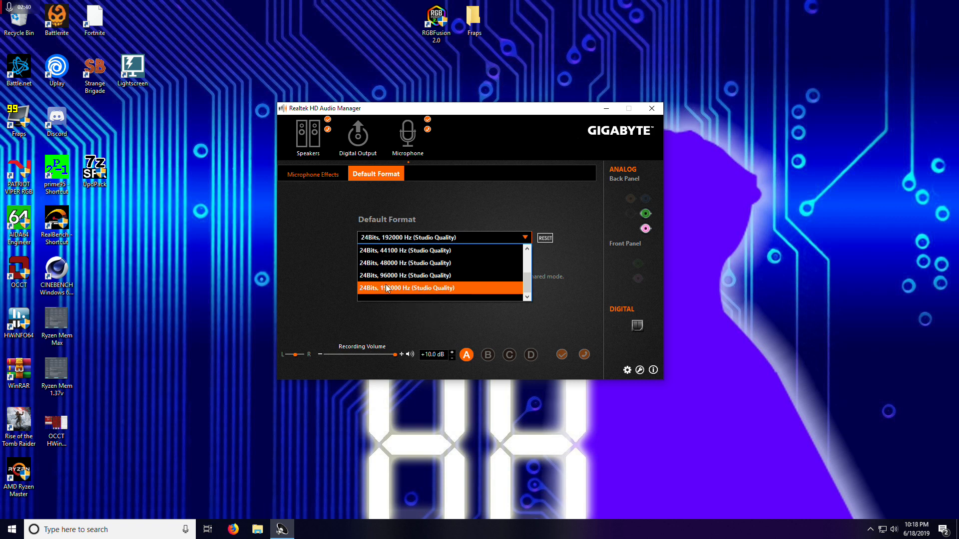
Choose 24-bit 192000 Hz studio quality as the microphone's default format
left_click(404, 287)
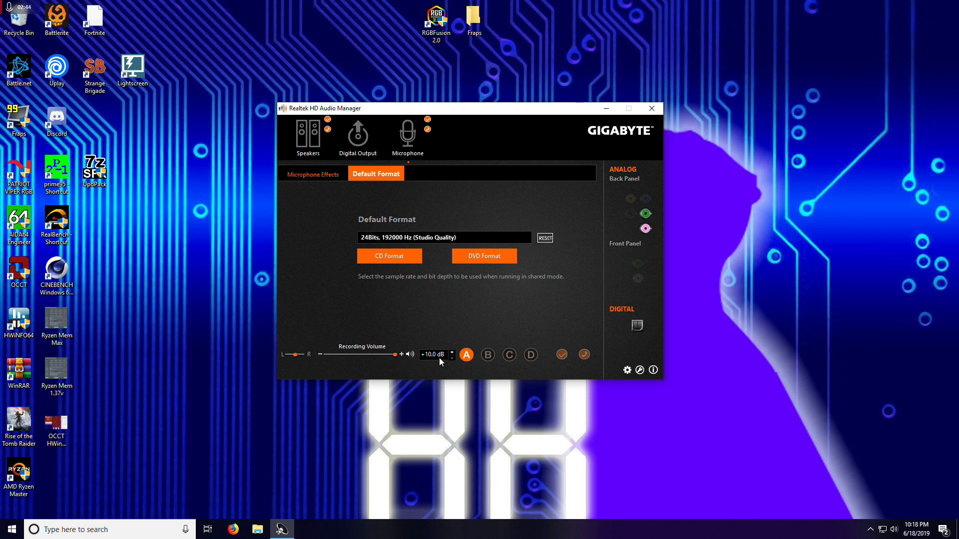
mouse_move(465, 115)
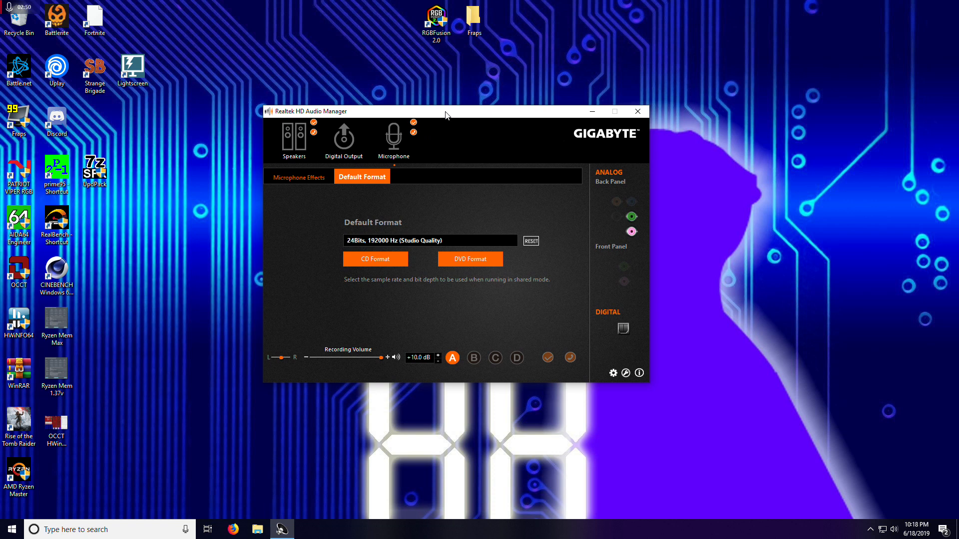
left_click(299, 177)
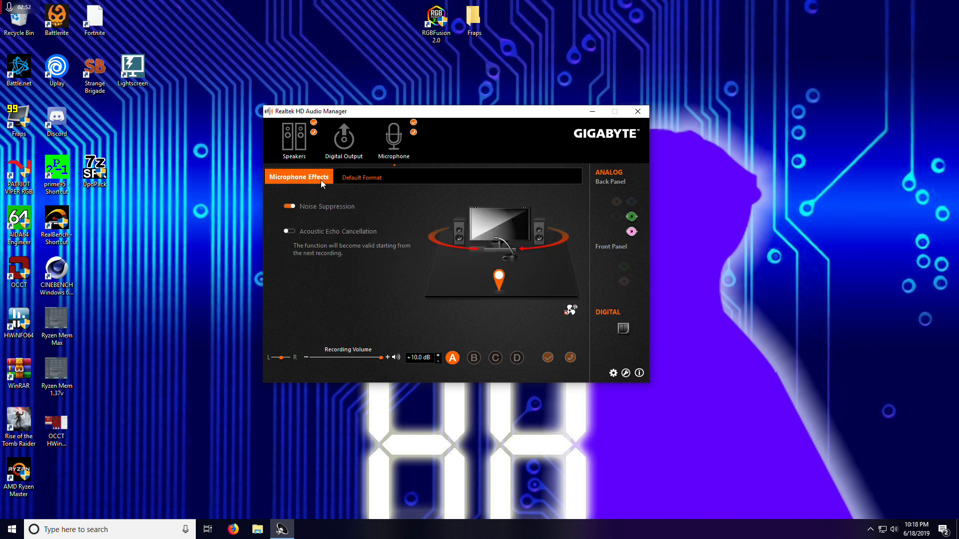
mouse_move(541, 169)
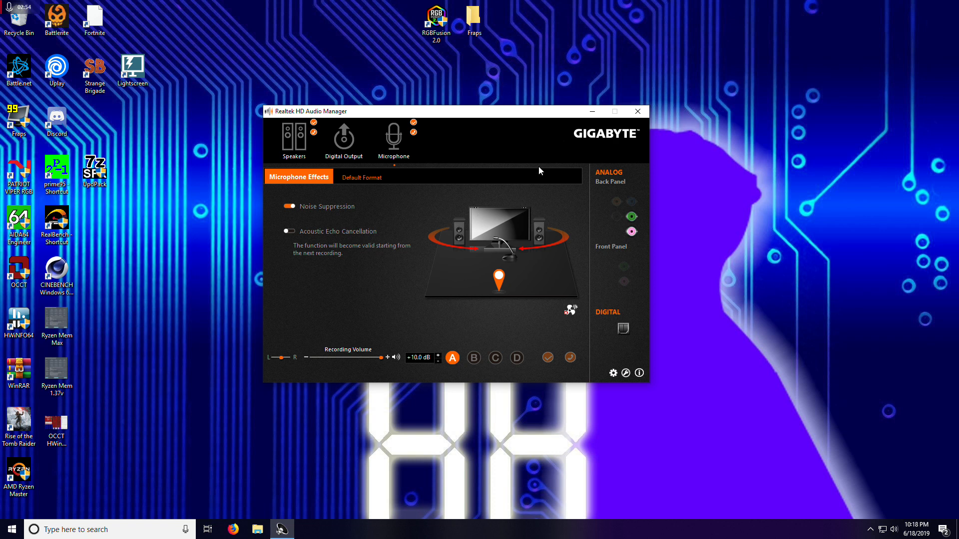
mouse_move(463, 111)
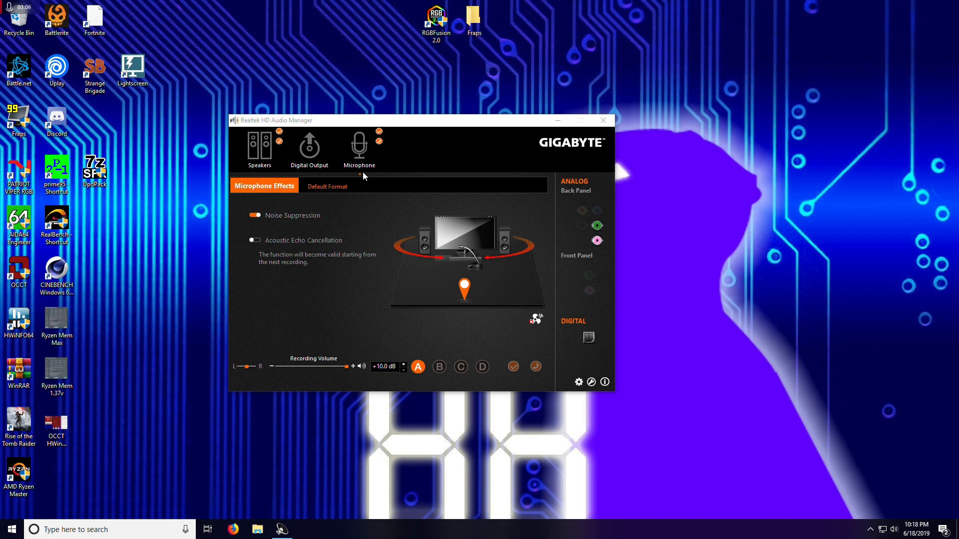
Review the microphone format and speaker equalizer bands, ending on the stereo Speaker Configuration page
left_click(328, 185)
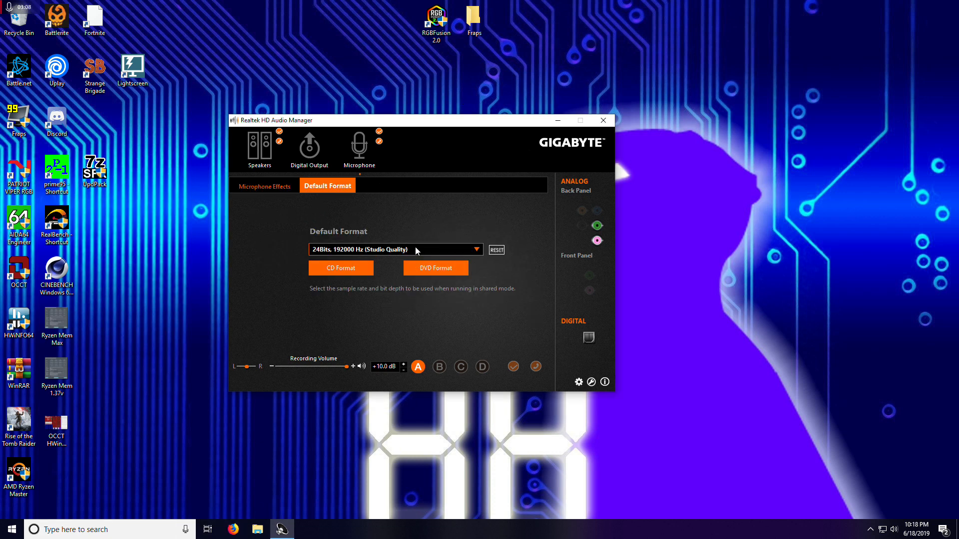
left_click(260, 149)
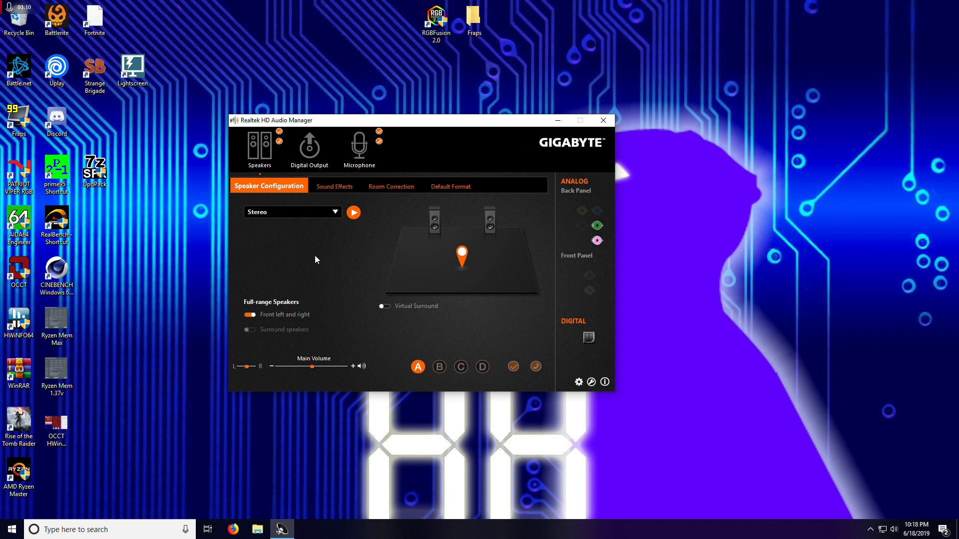
left_click(333, 186)
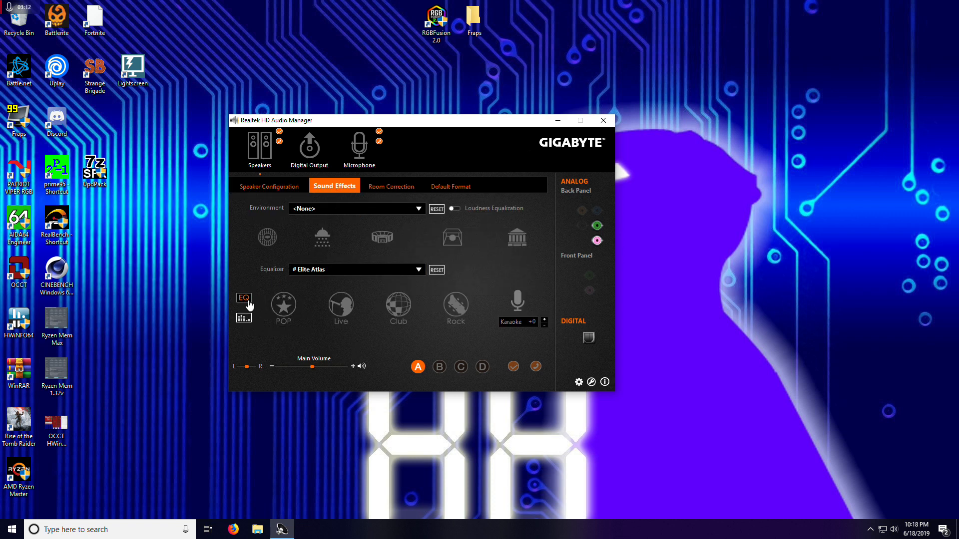
left_click(244, 299)
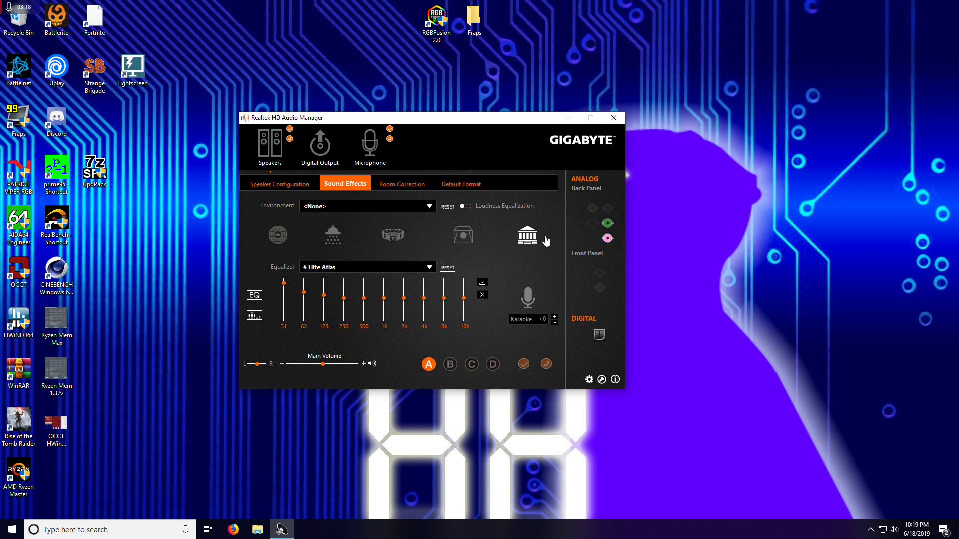
mouse_move(548, 305)
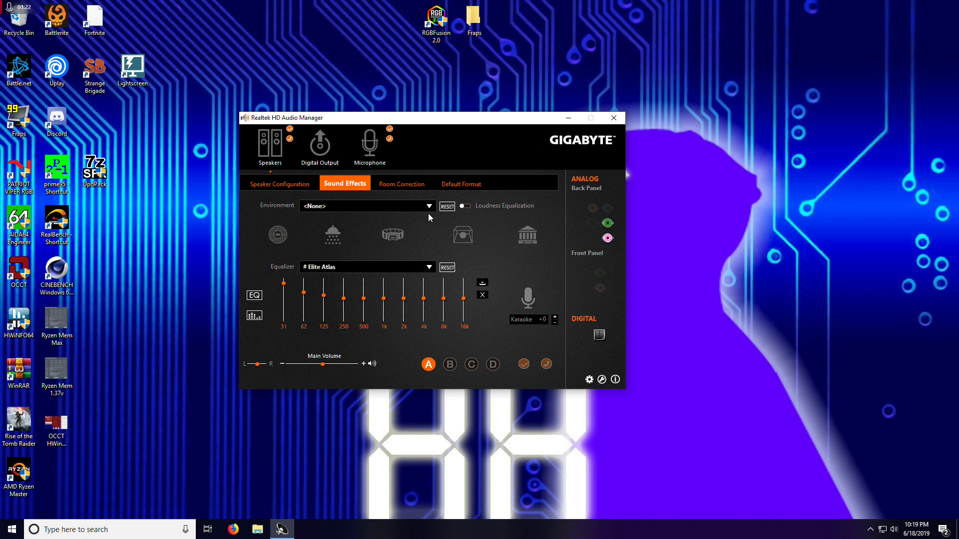
left_click(279, 184)
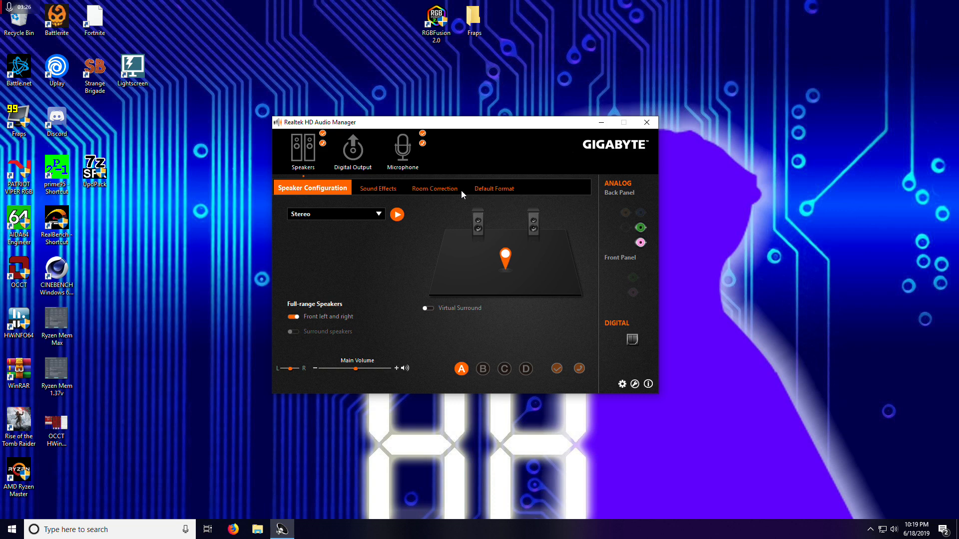
mouse_move(443, 233)
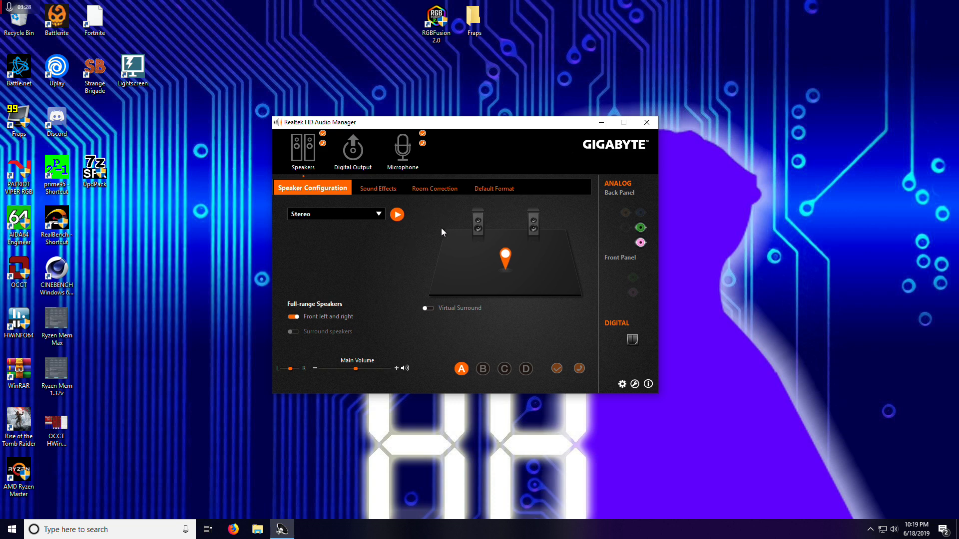